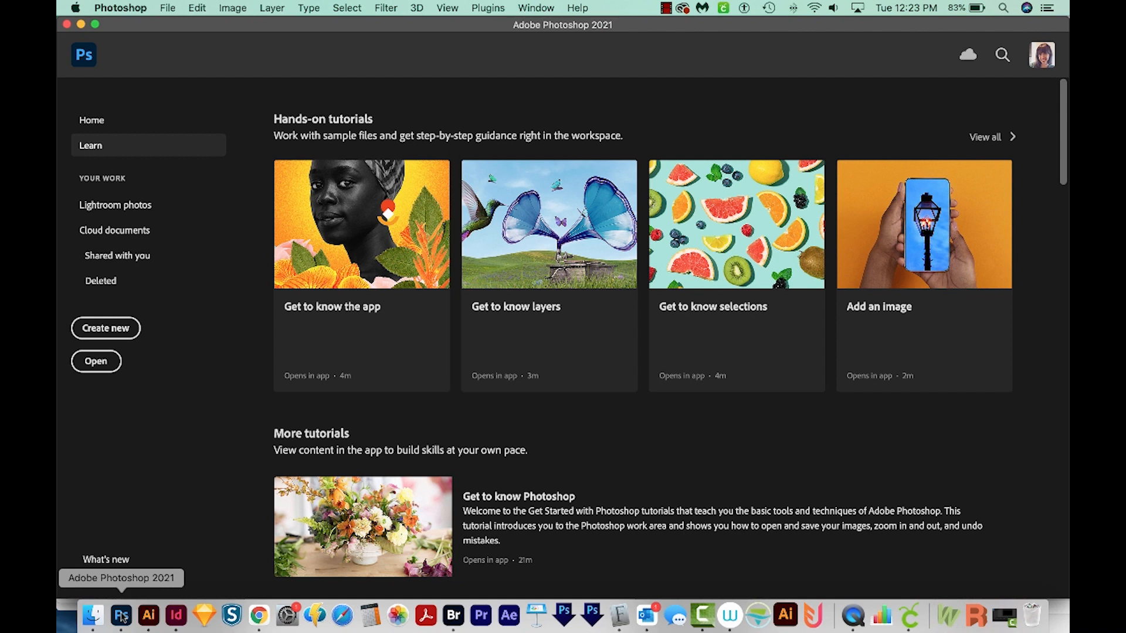
mouse_move(148, 616)
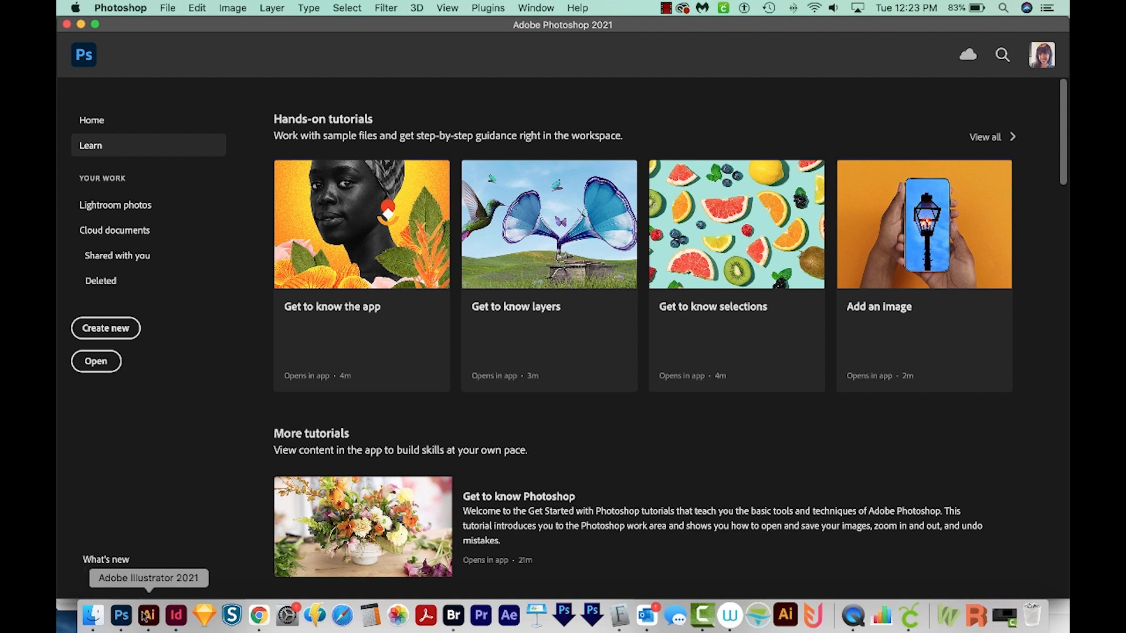
mouse_move(200, 159)
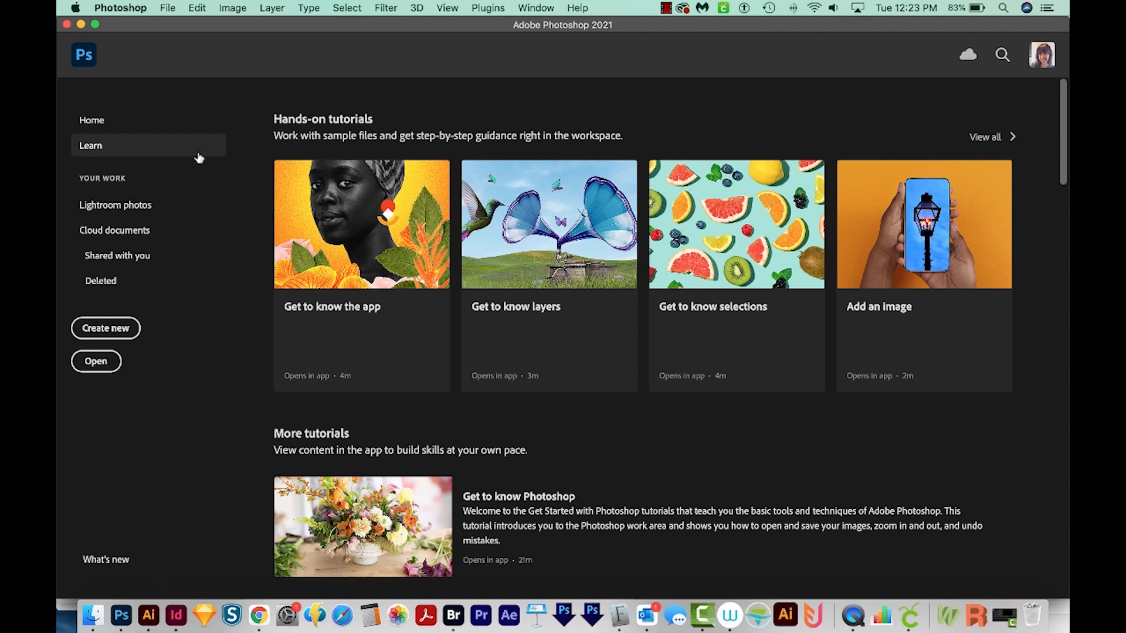
Step: Open the File menu to reach Automate > Contact Sheet II
left_click(168, 7)
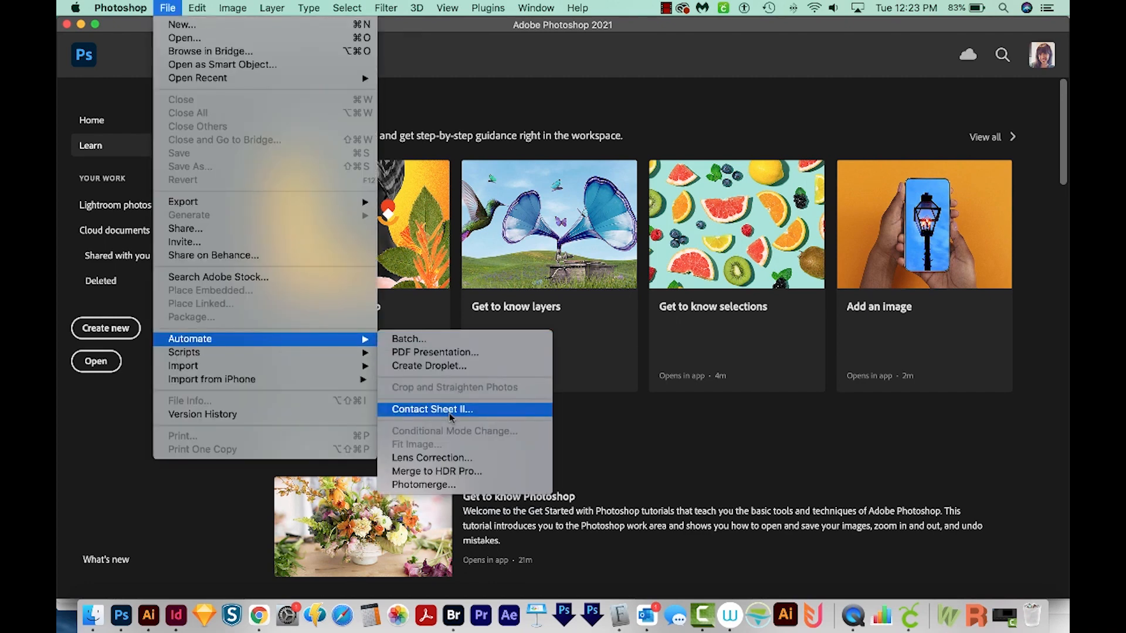
Step: Start Contact Sheet II and set its image source to Folder
left_click(167, 8)
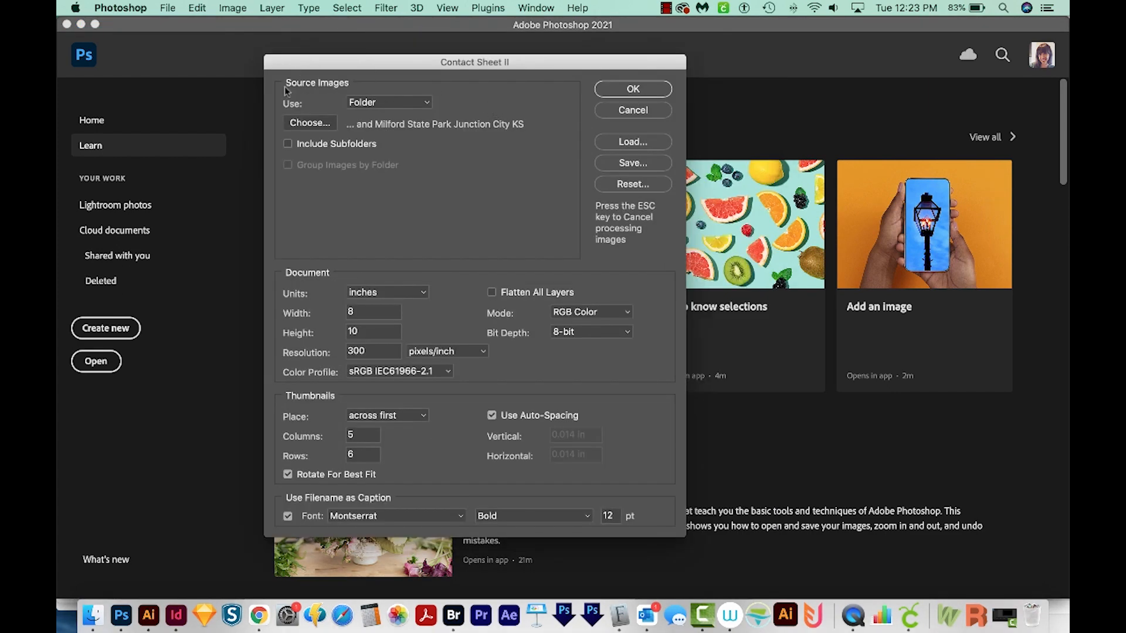
mouse_move(288, 95)
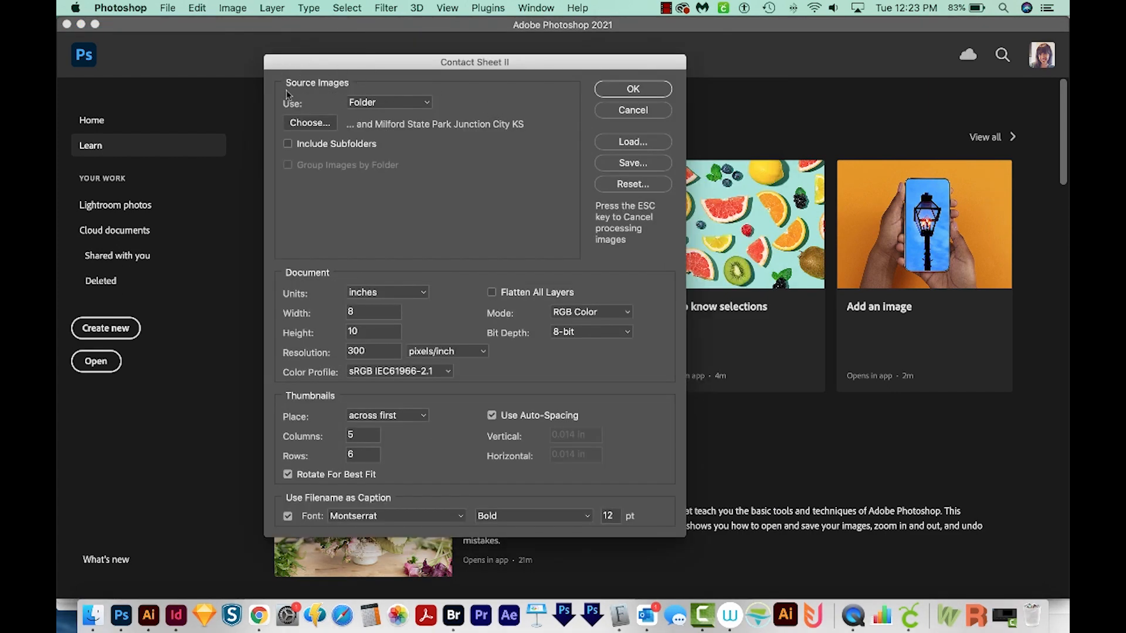
mouse_move(355, 93)
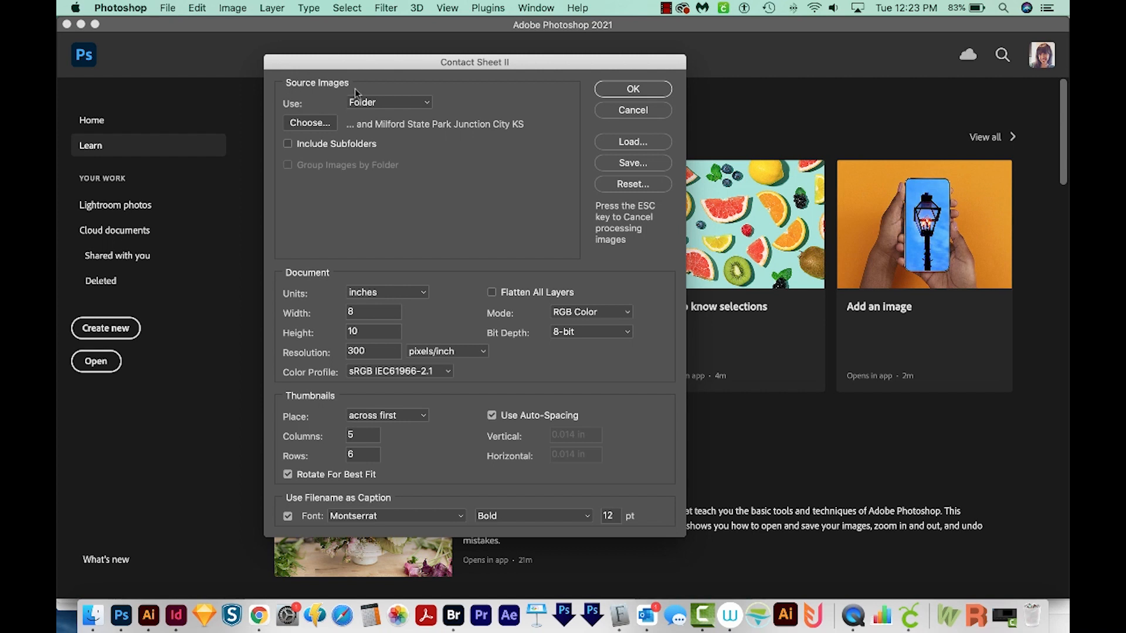
mouse_move(314, 114)
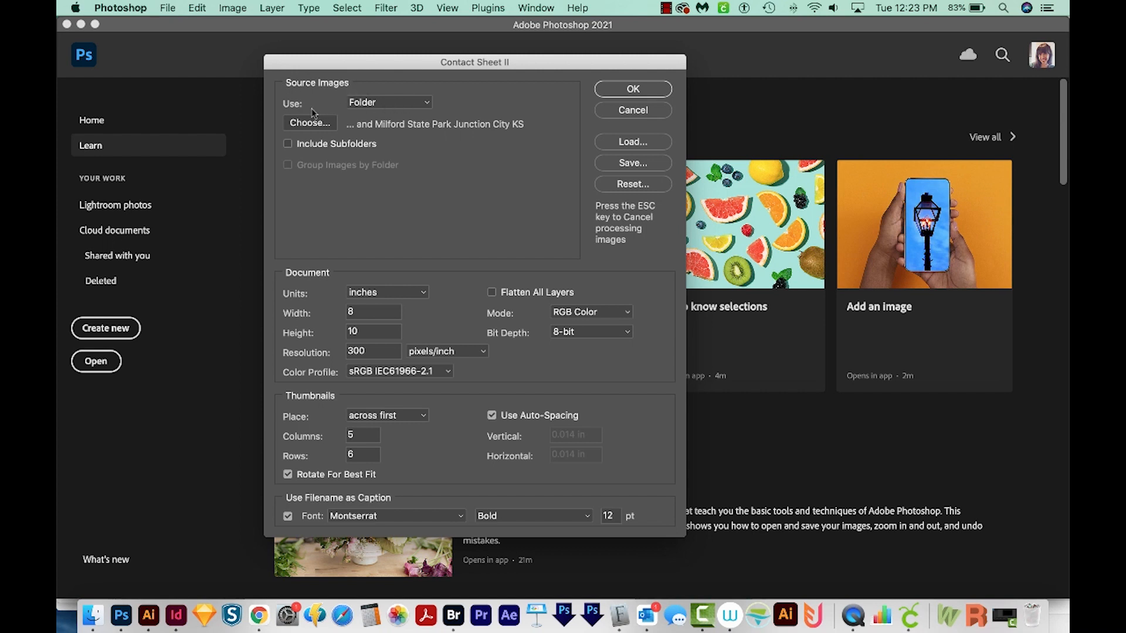
left_click(387, 102)
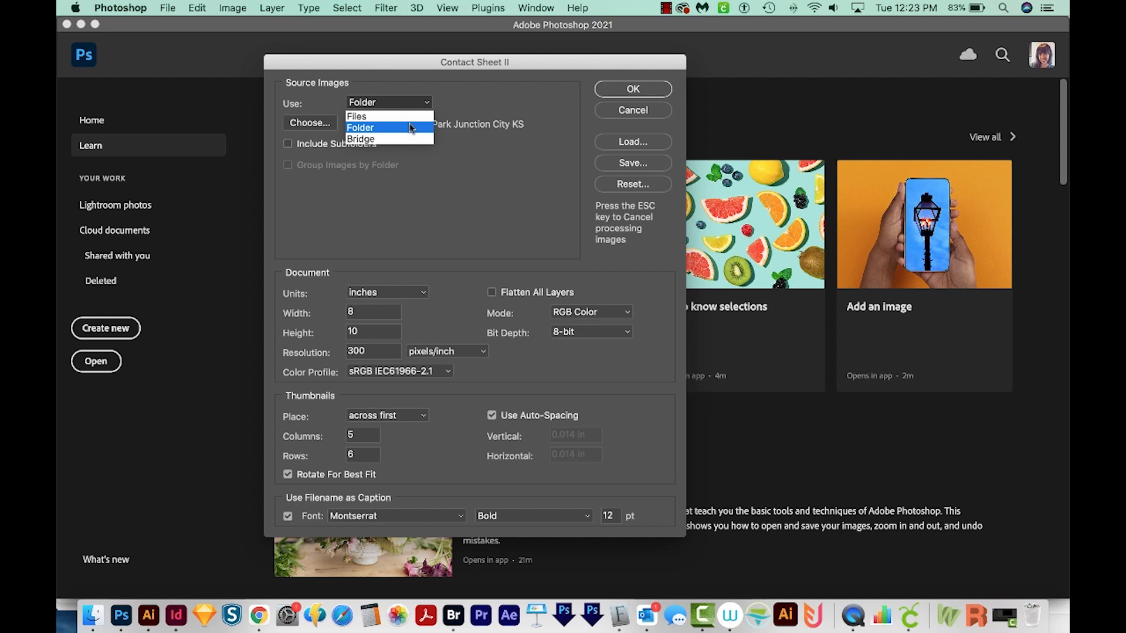
left_click(309, 122)
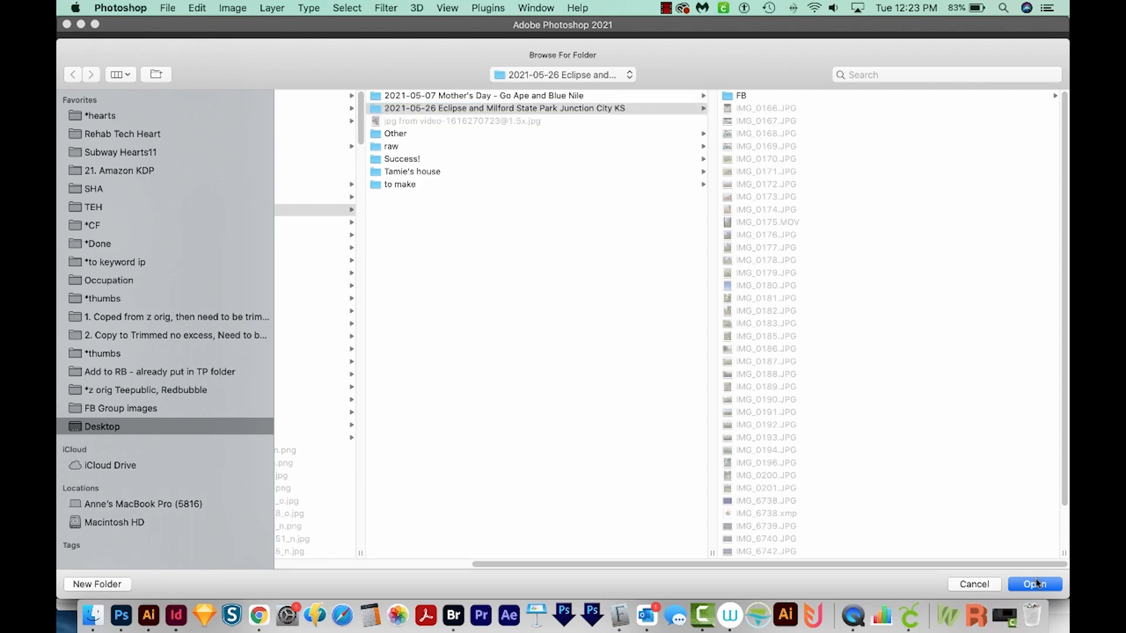
Step: Confirm the Eclipse and Milford State Park Junction City KS folder as the source
left_click(1033, 584)
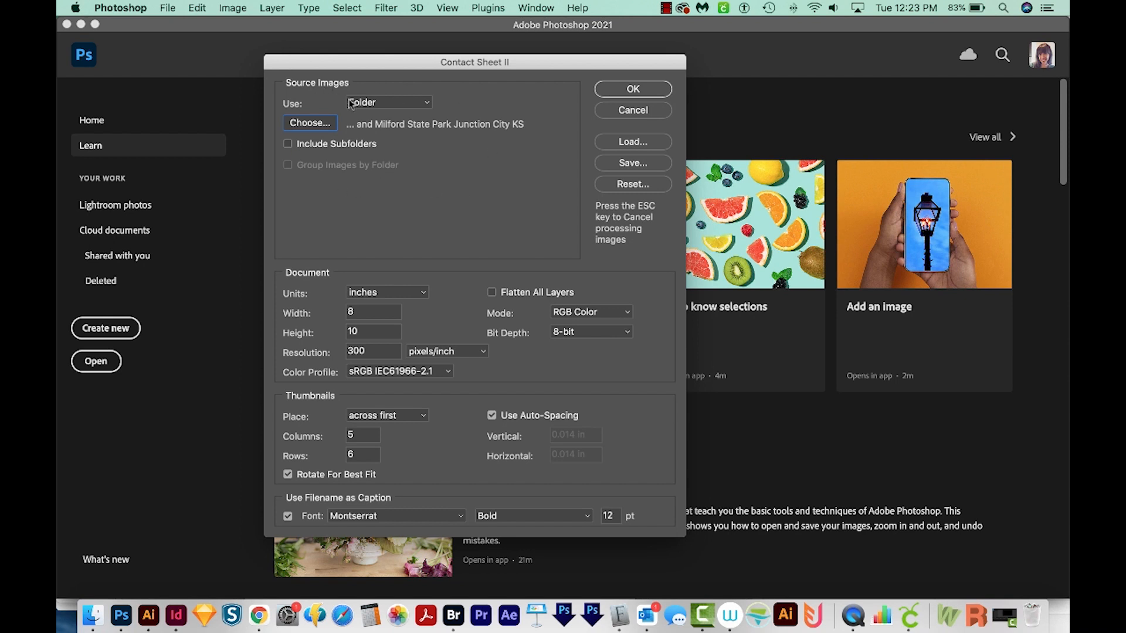
mouse_move(319, 301)
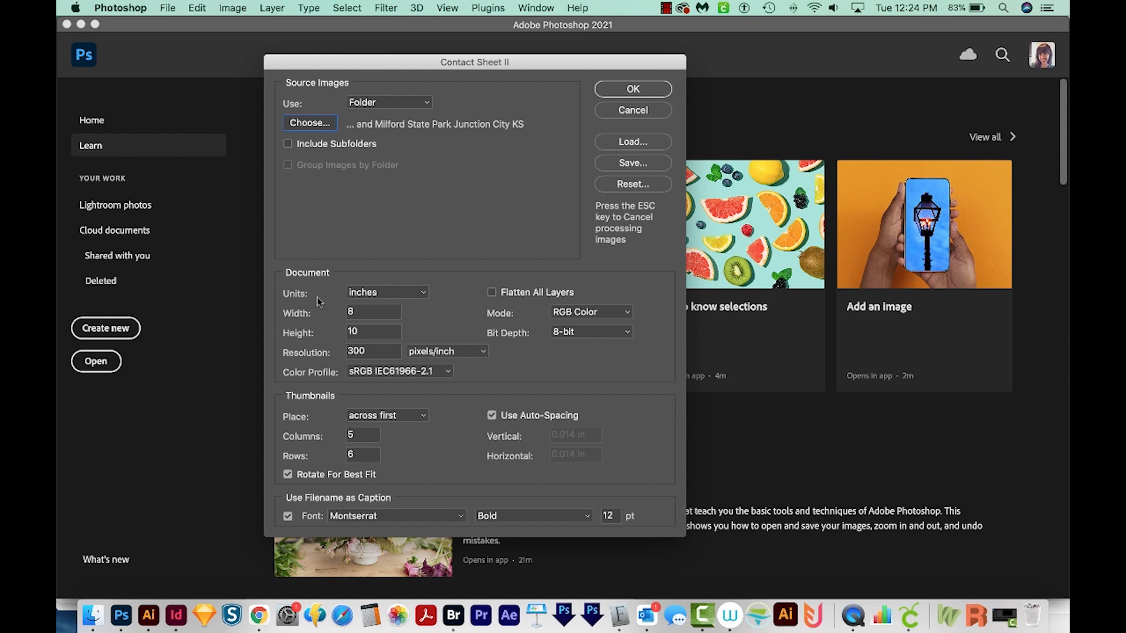
mouse_move(314, 282)
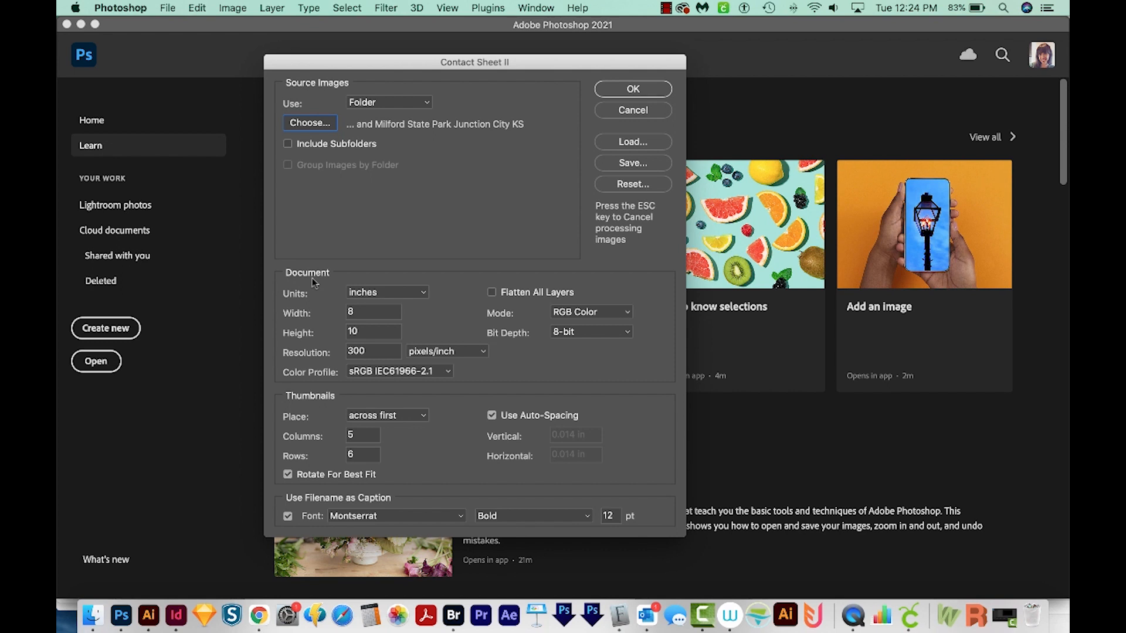
mouse_move(380, 297)
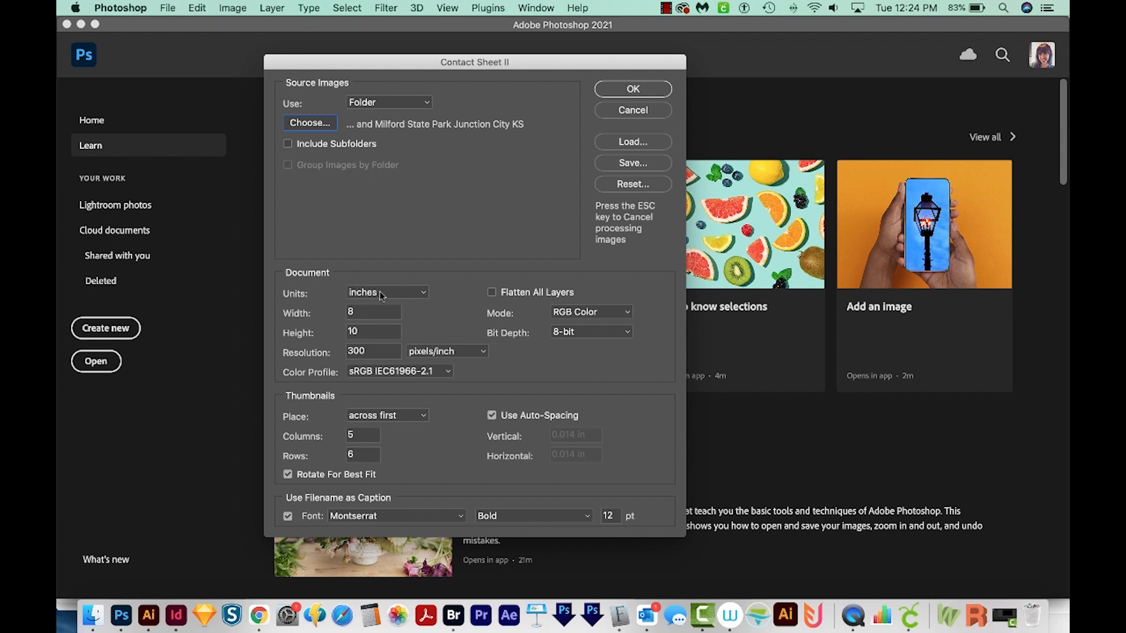
mouse_move(373, 333)
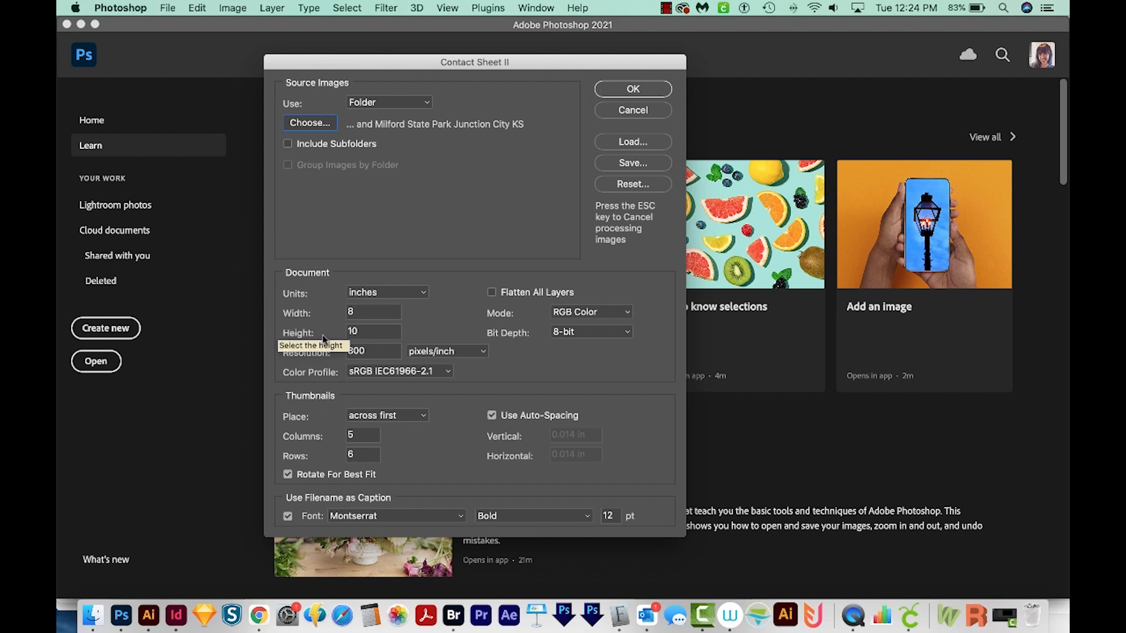
mouse_move(391, 339)
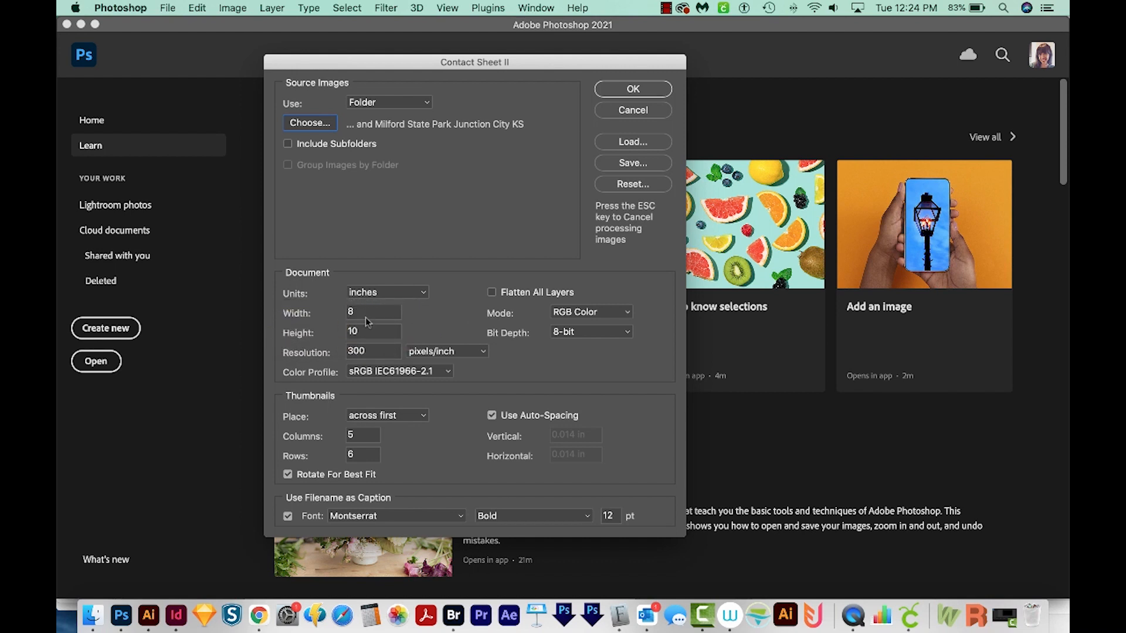
mouse_move(370, 310)
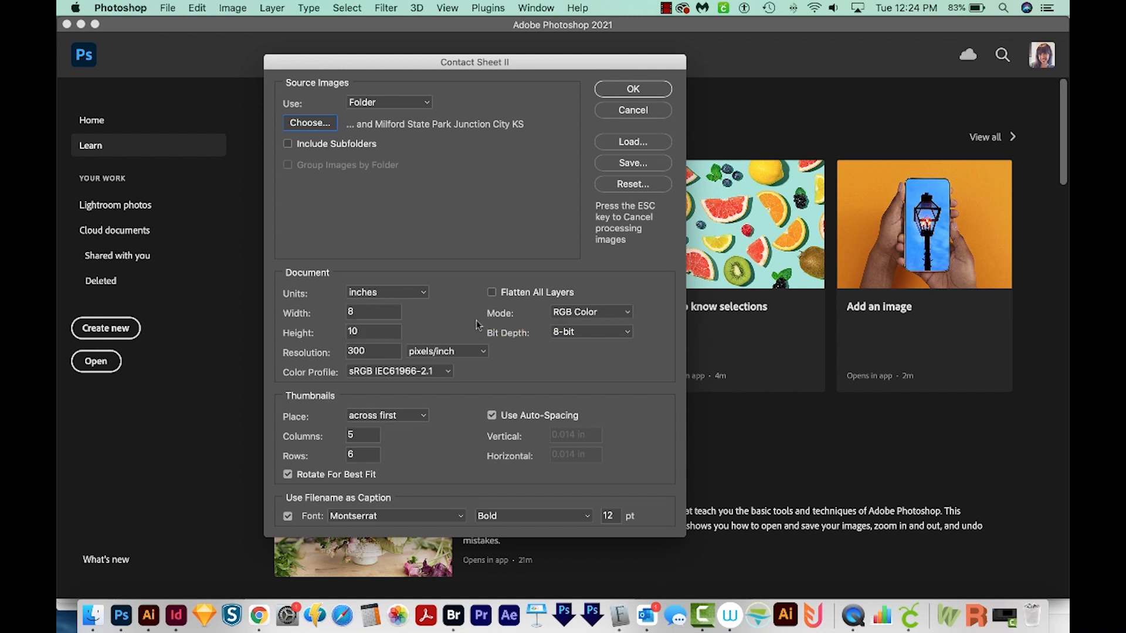
mouse_move(327, 307)
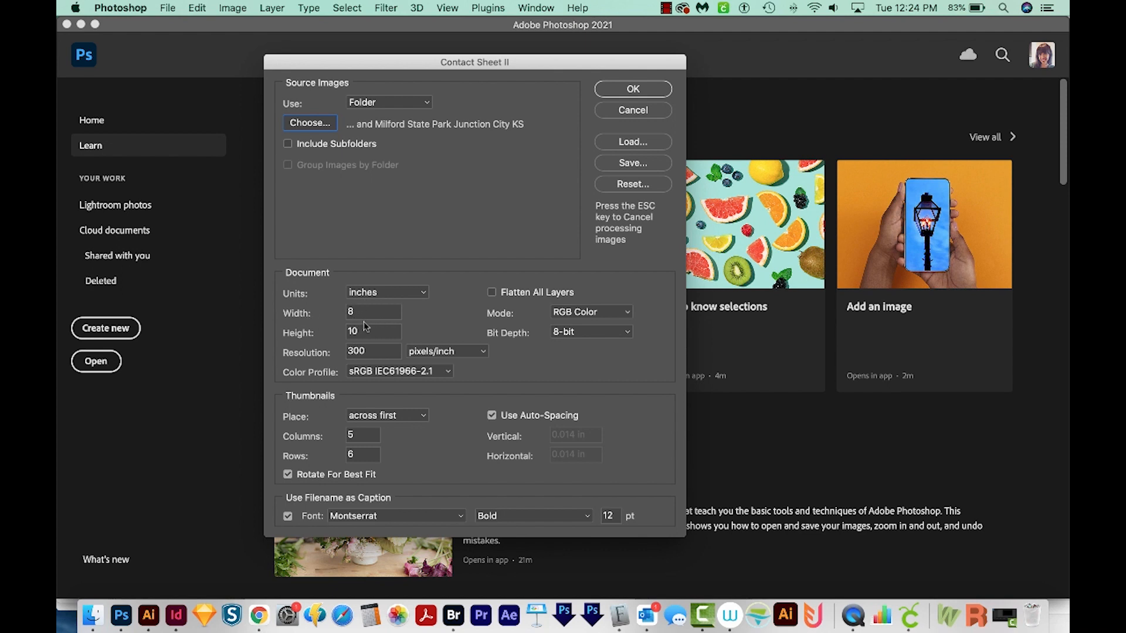
mouse_move(373, 351)
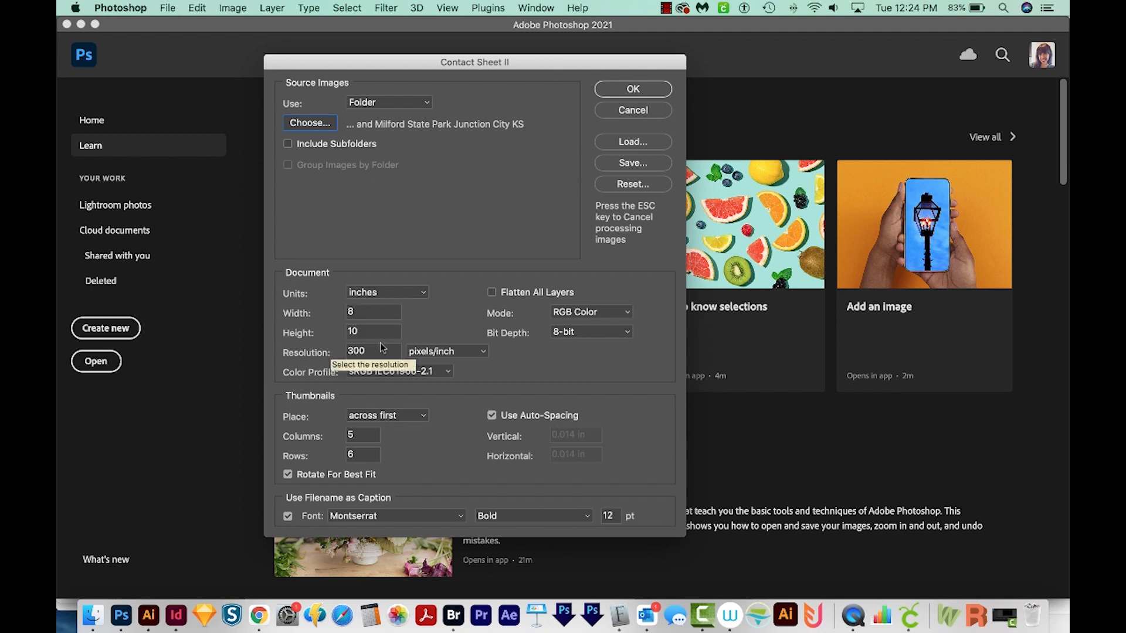
mouse_move(373, 333)
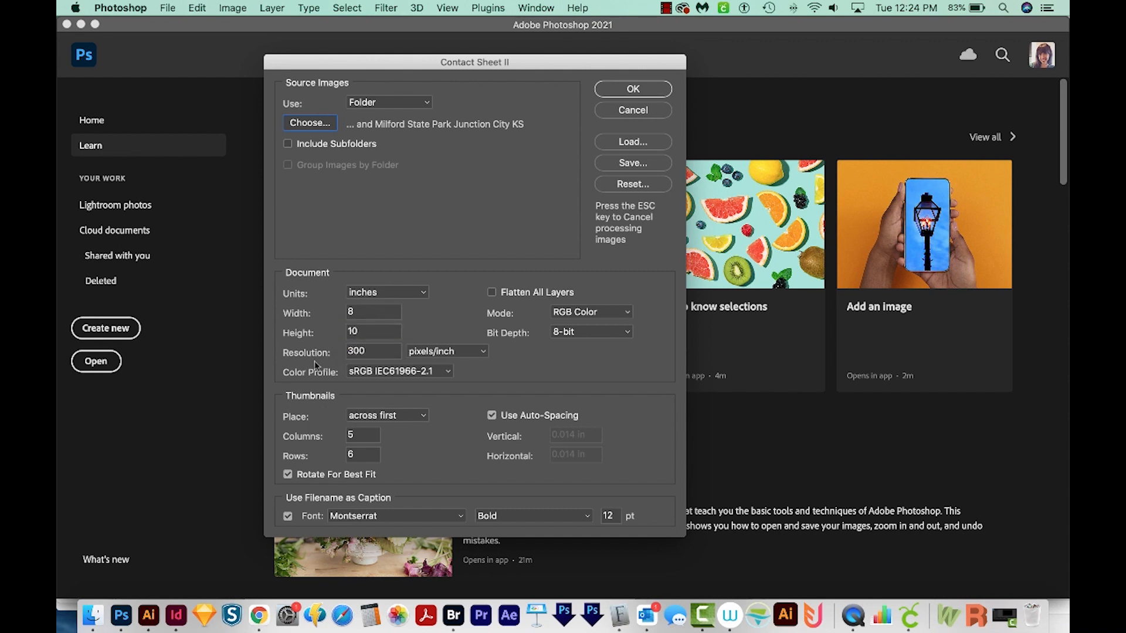
mouse_move(372, 352)
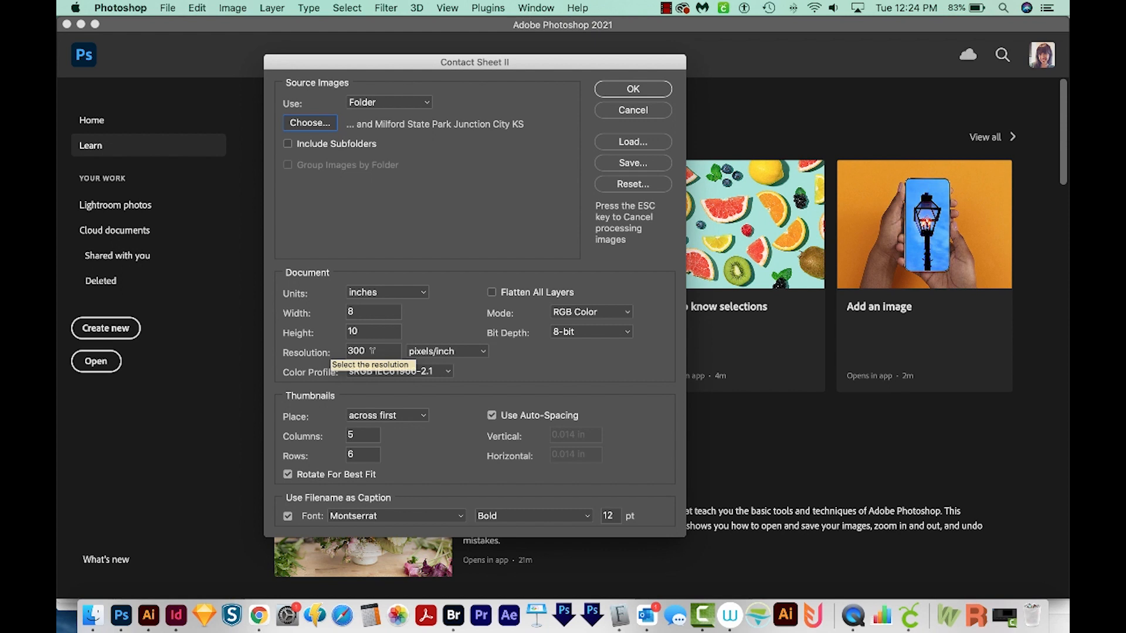
mouse_move(368, 348)
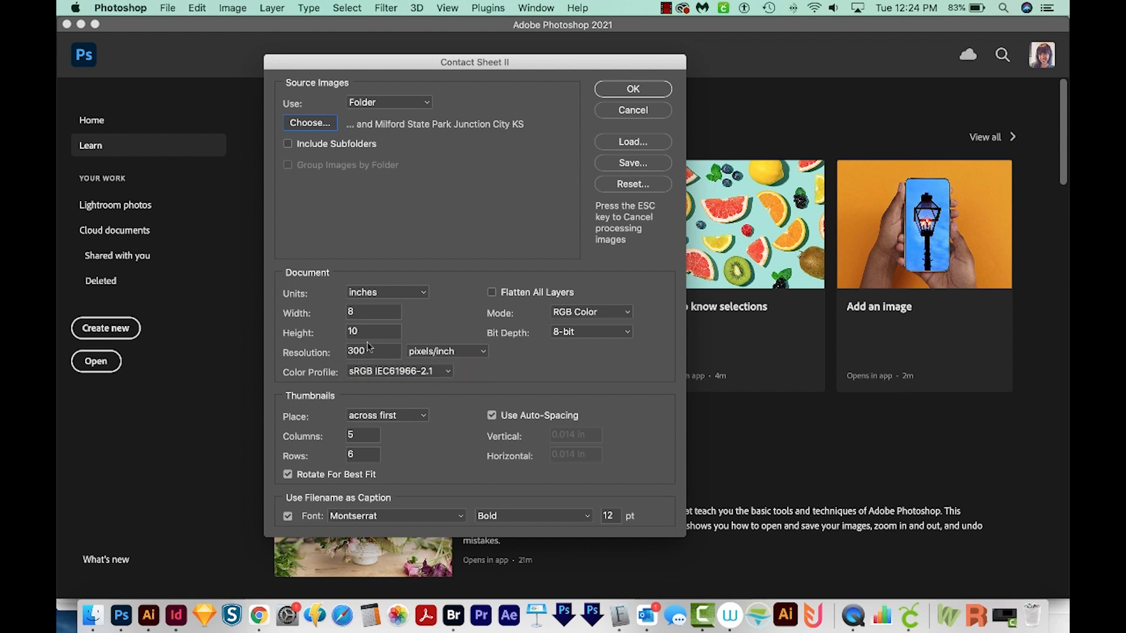
mouse_move(367, 351)
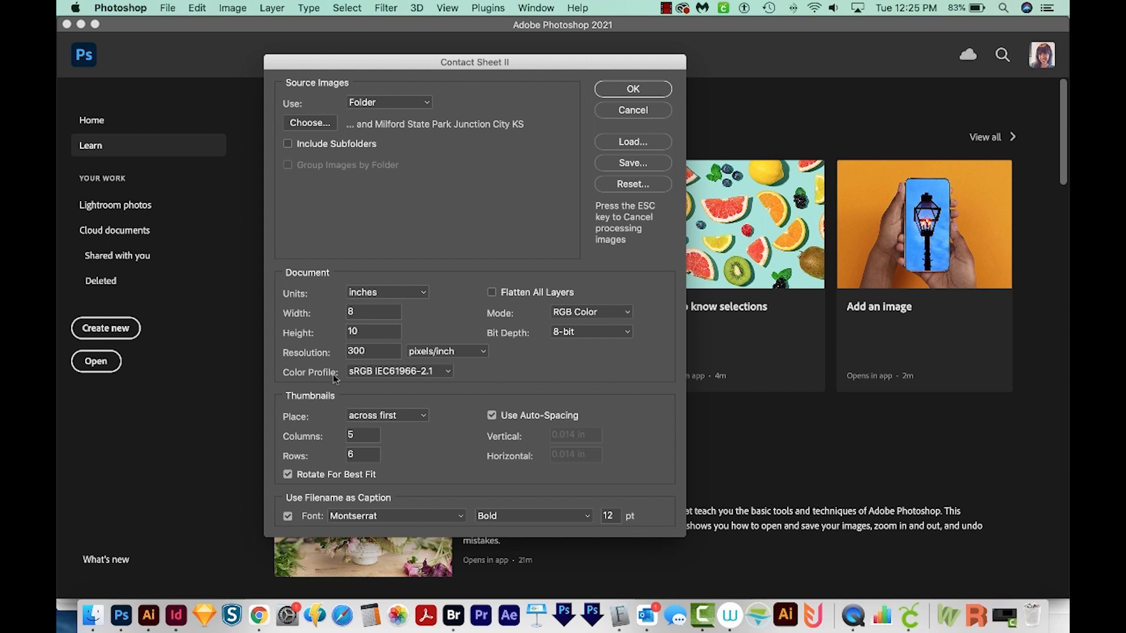
mouse_move(435, 336)
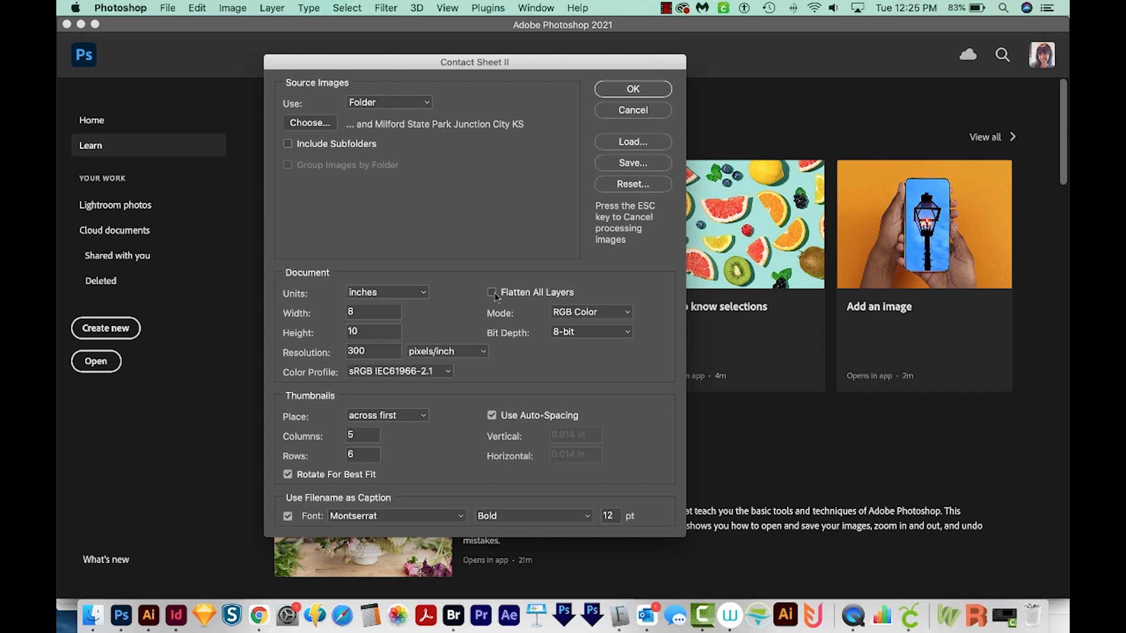
mouse_move(502, 294)
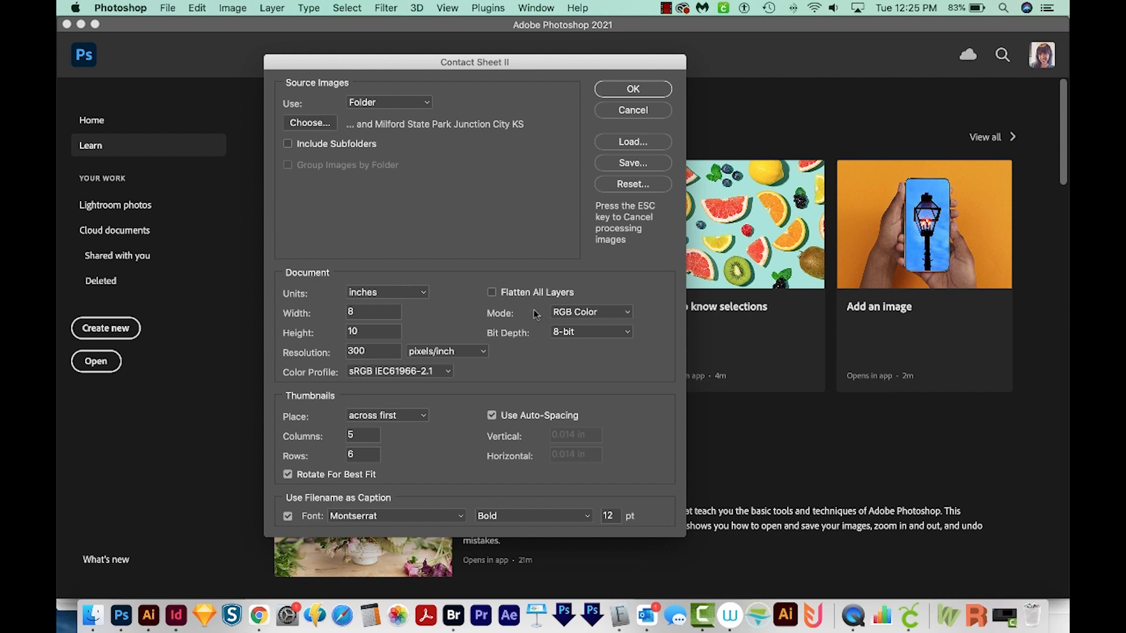
mouse_move(544, 342)
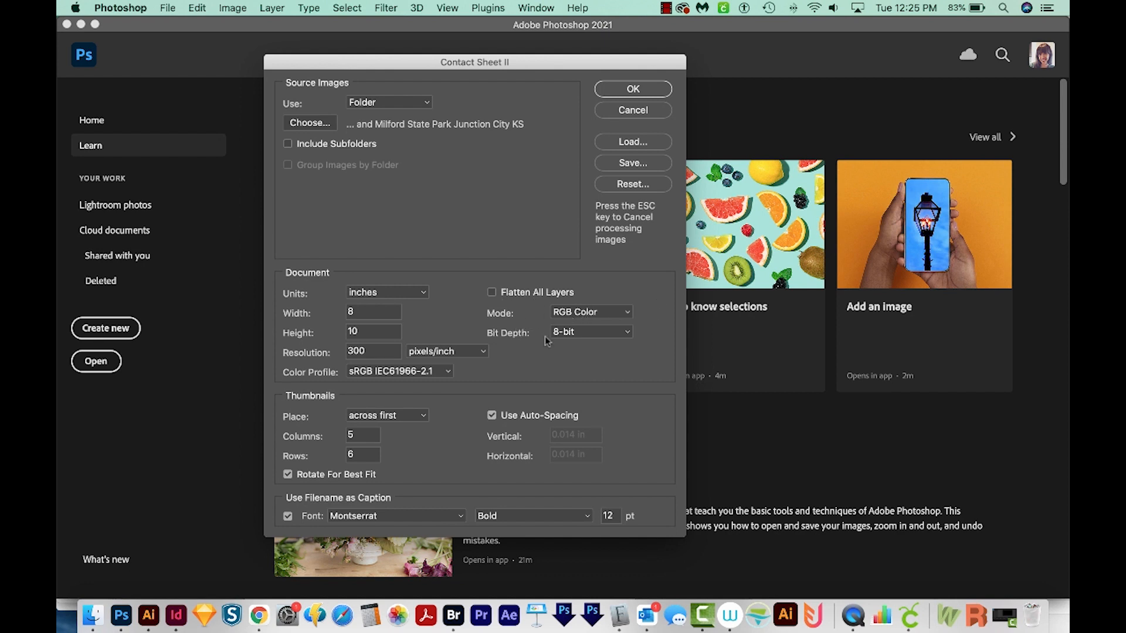
mouse_move(662, 291)
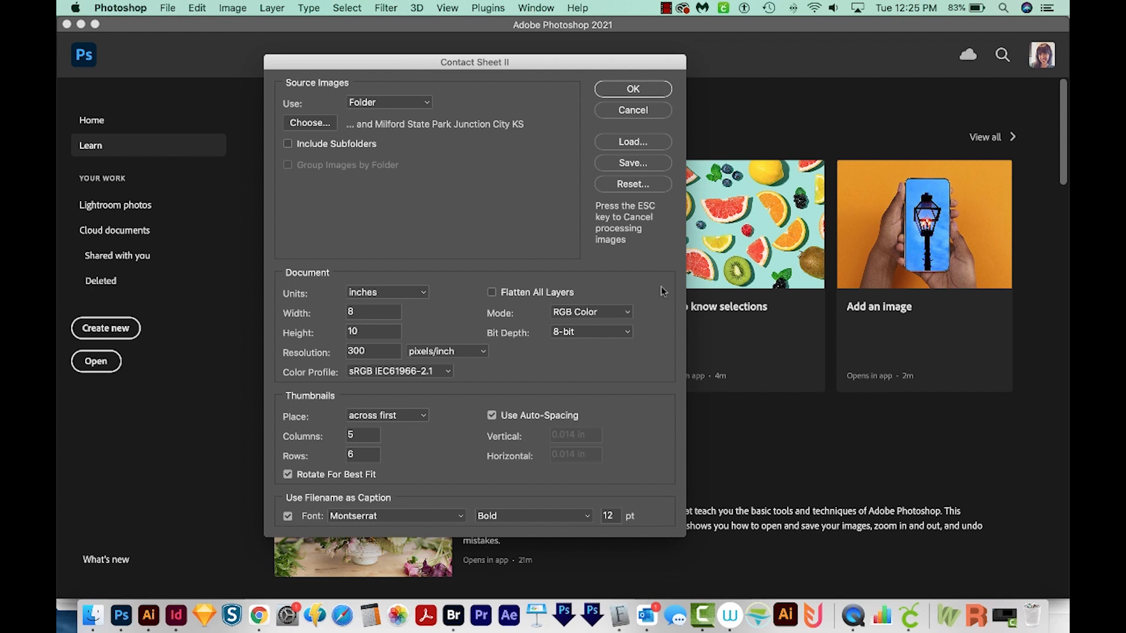
mouse_move(384, 382)
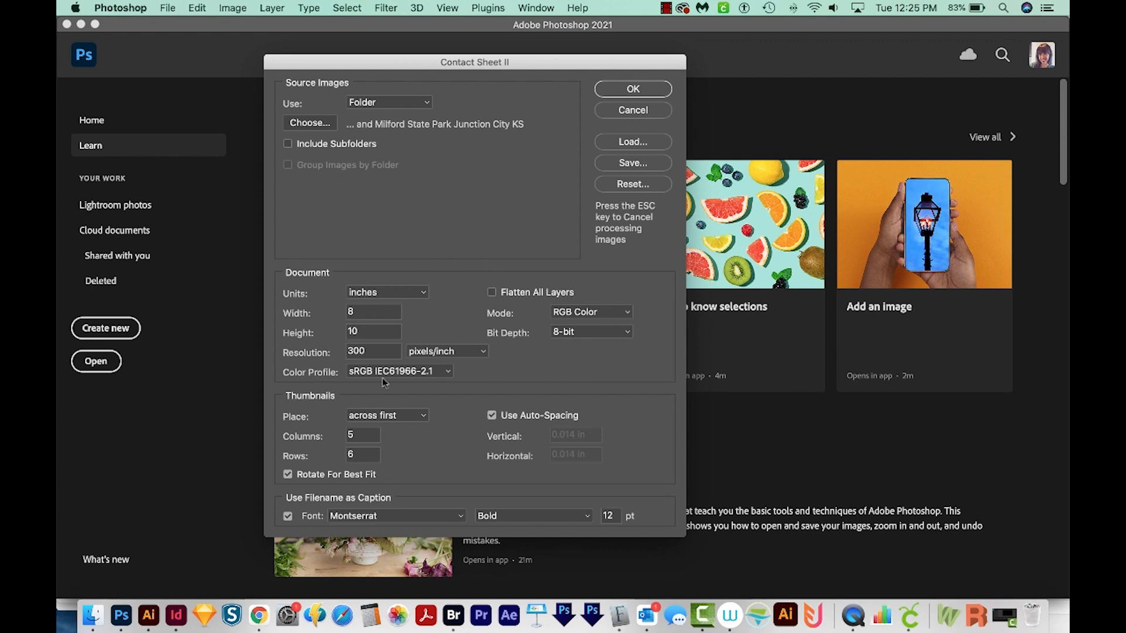
mouse_move(308, 398)
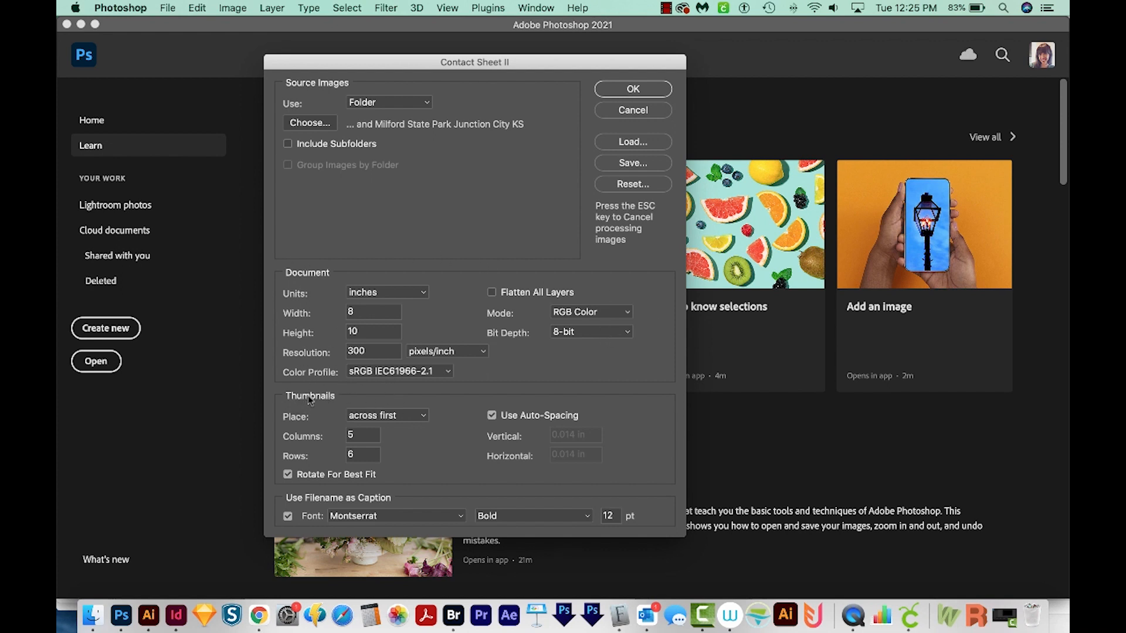
mouse_move(287, 427)
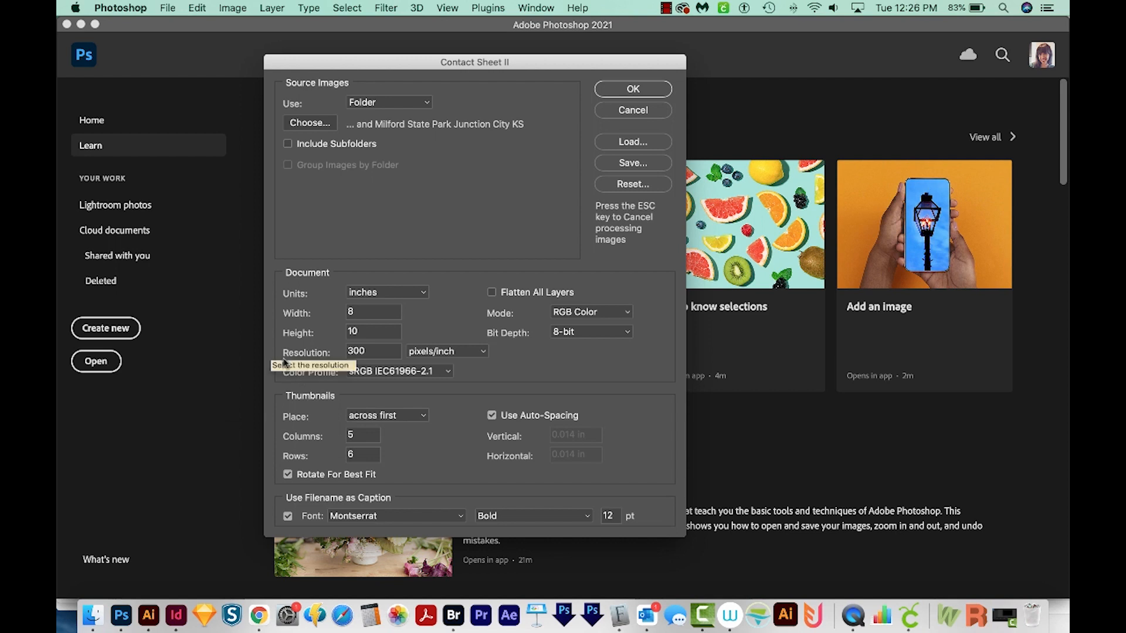
mouse_move(515, 404)
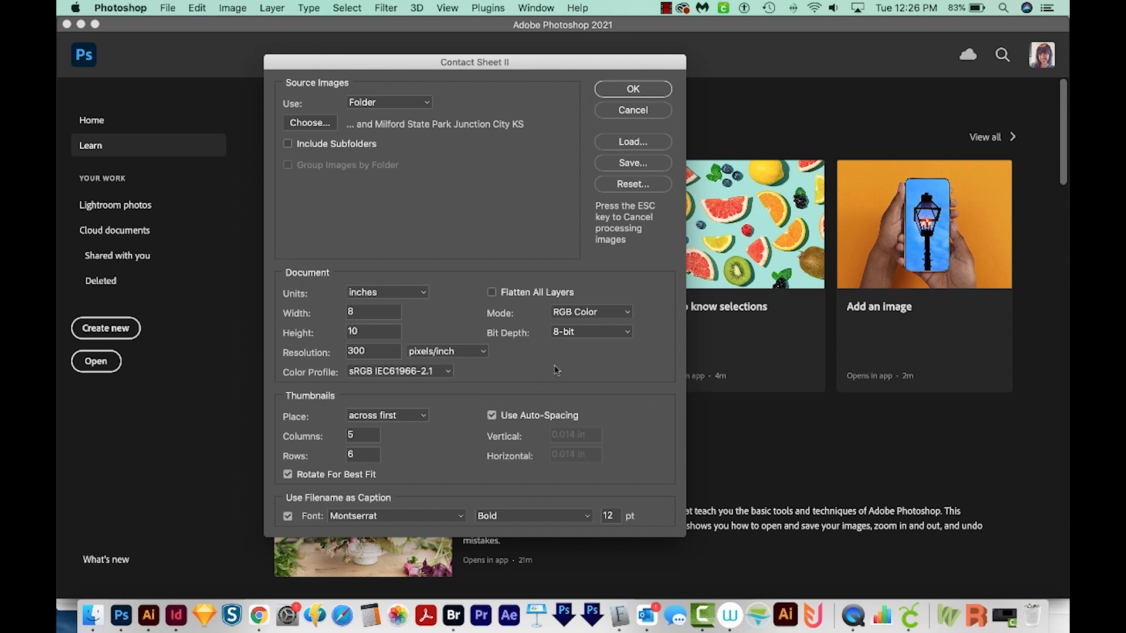
left_click(362, 435)
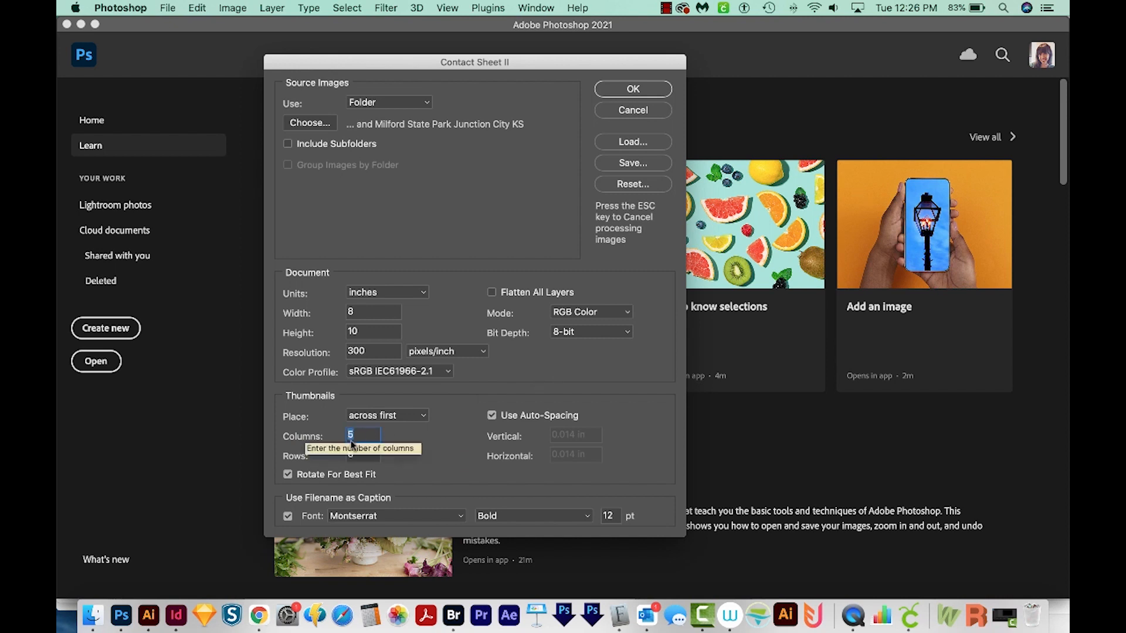
mouse_move(362, 453)
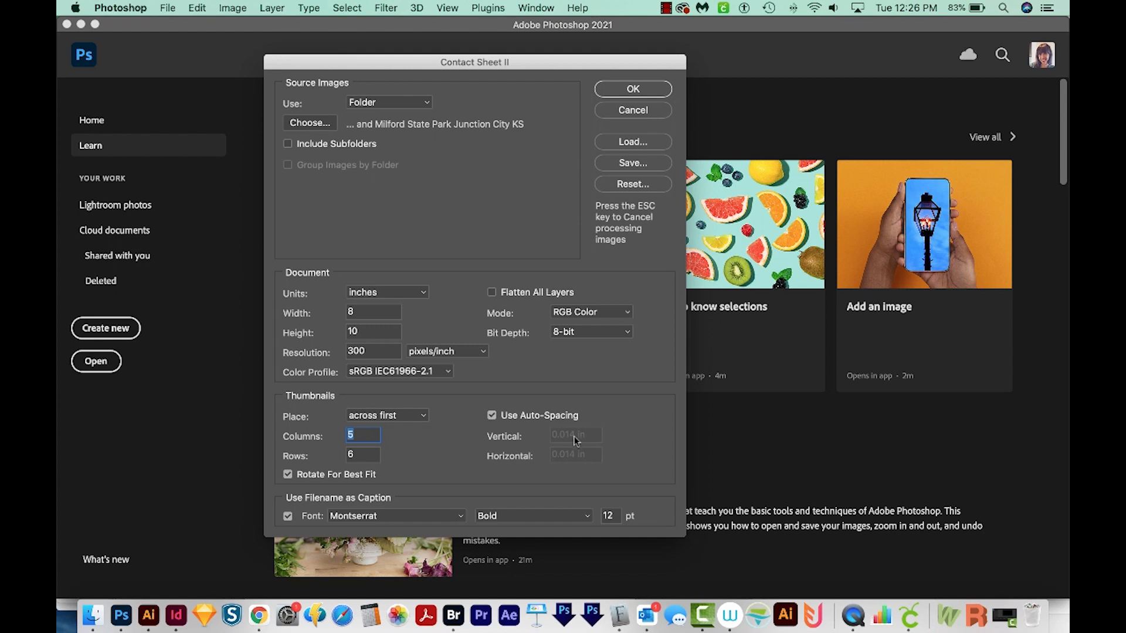
mouse_move(573, 436)
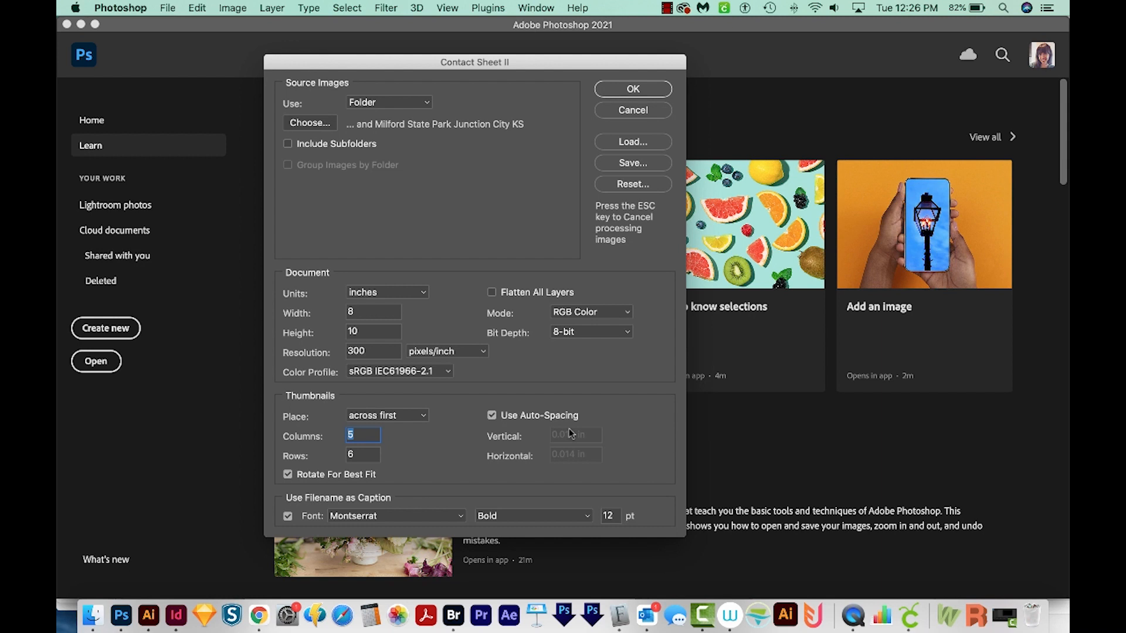
mouse_move(308, 481)
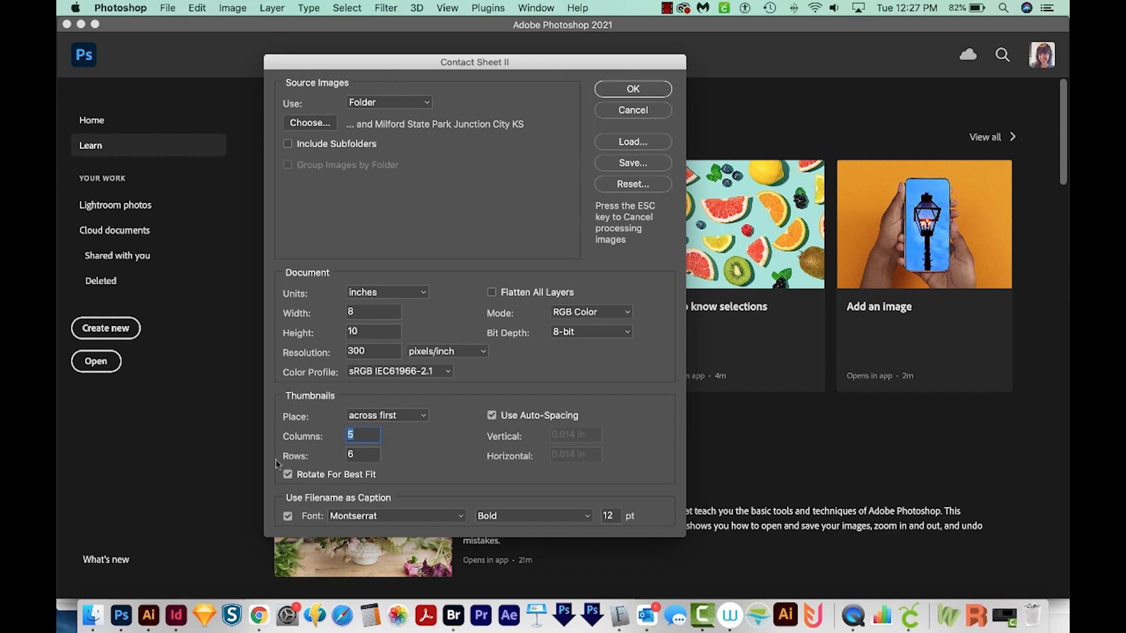
mouse_move(313, 477)
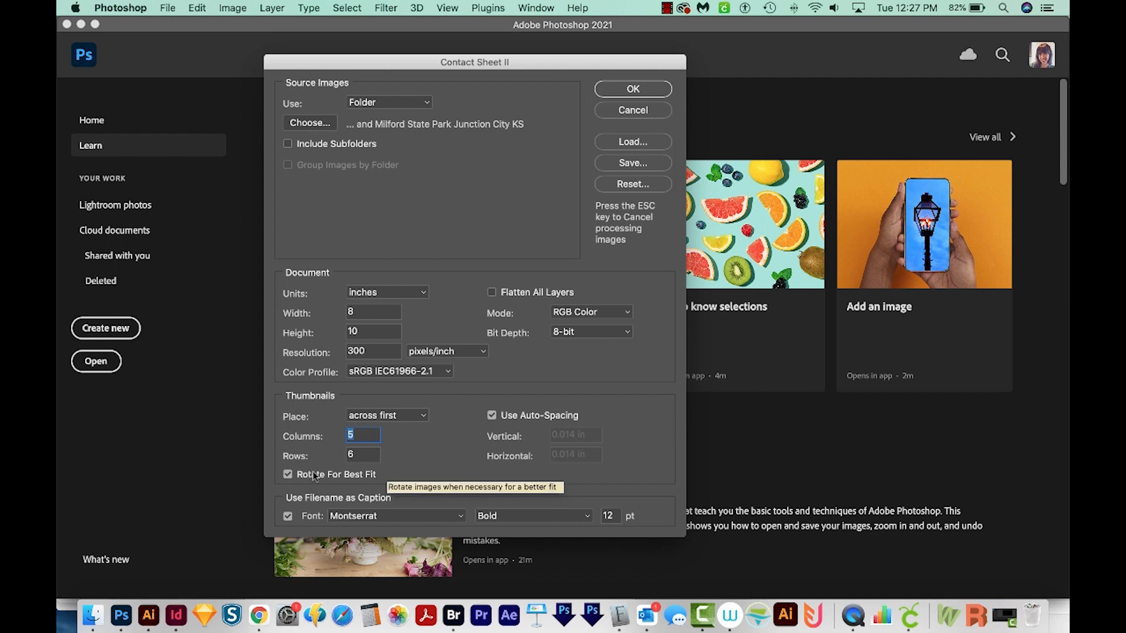
mouse_move(687, 496)
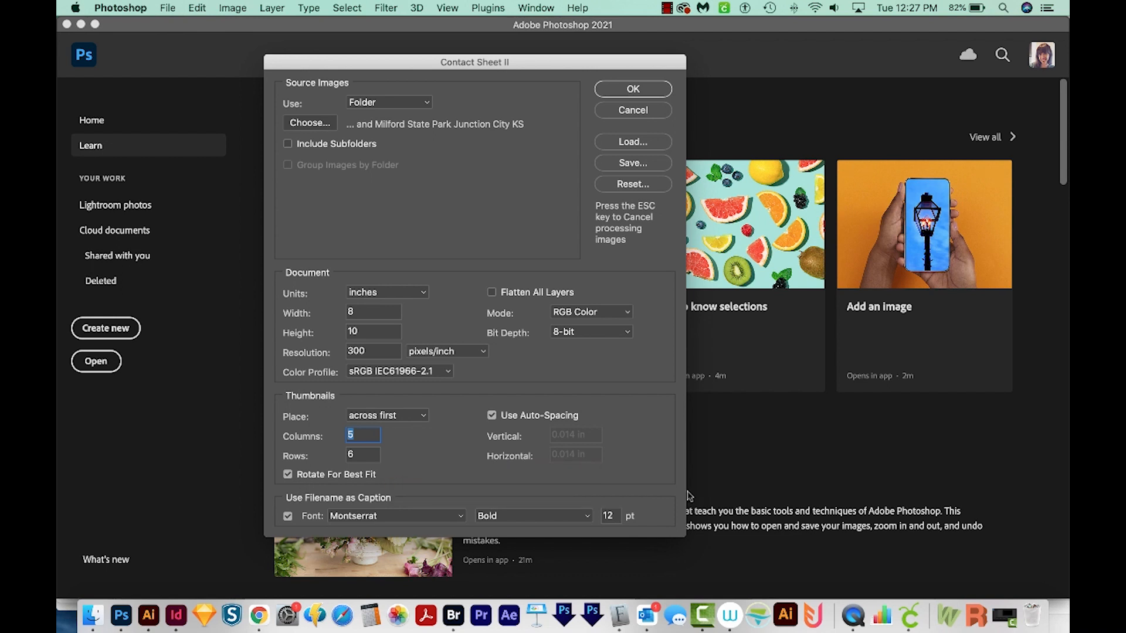
mouse_move(481, 504)
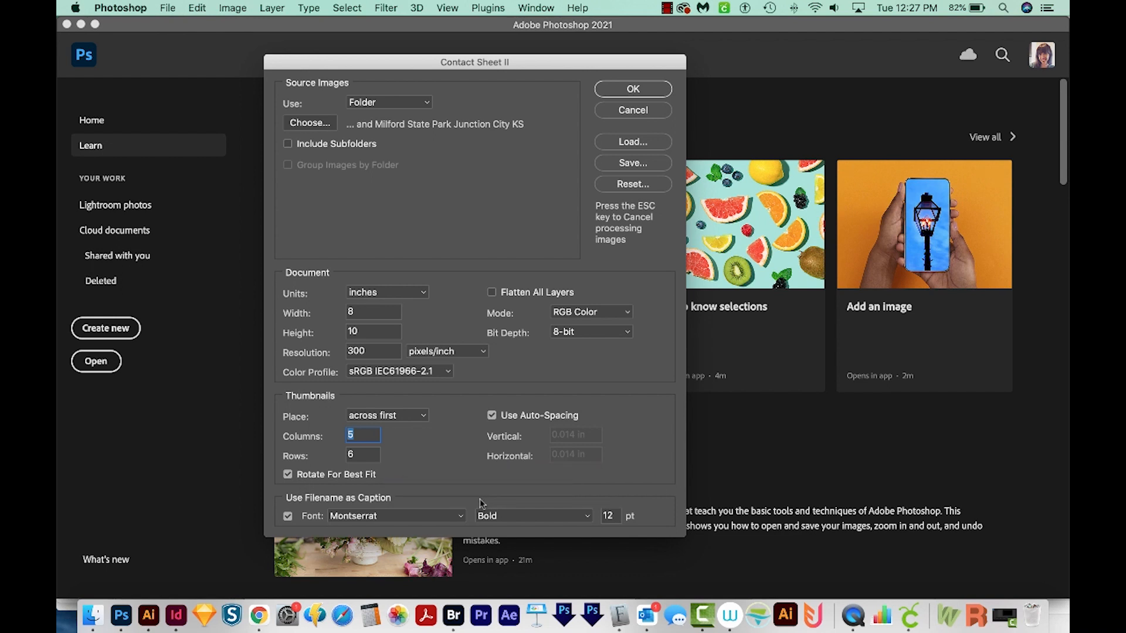
mouse_move(400, 506)
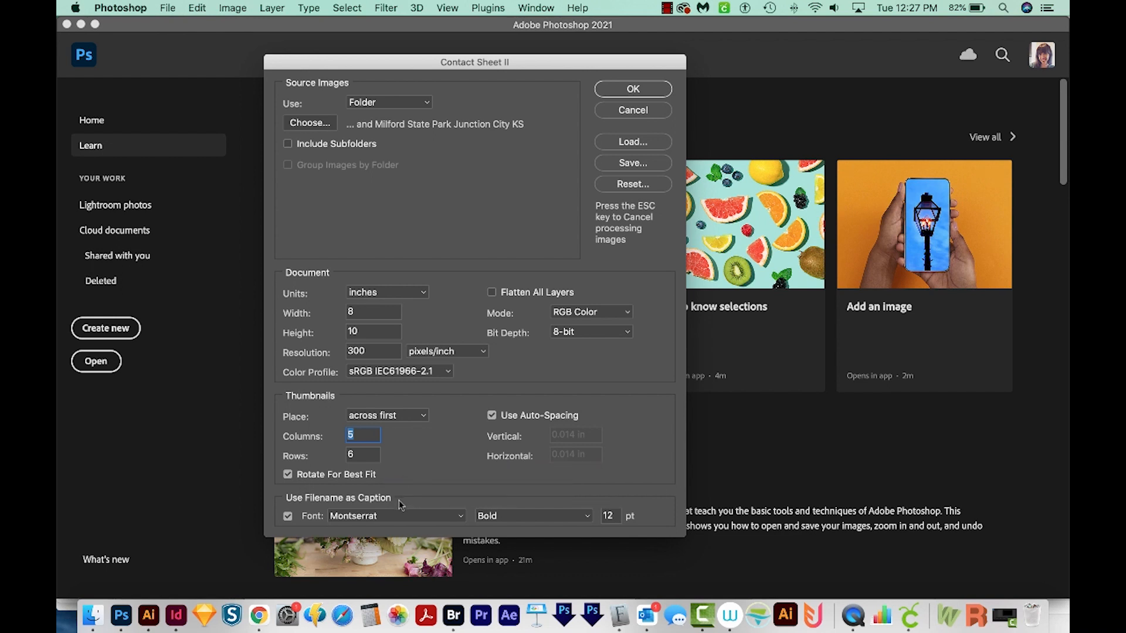
mouse_move(401, 511)
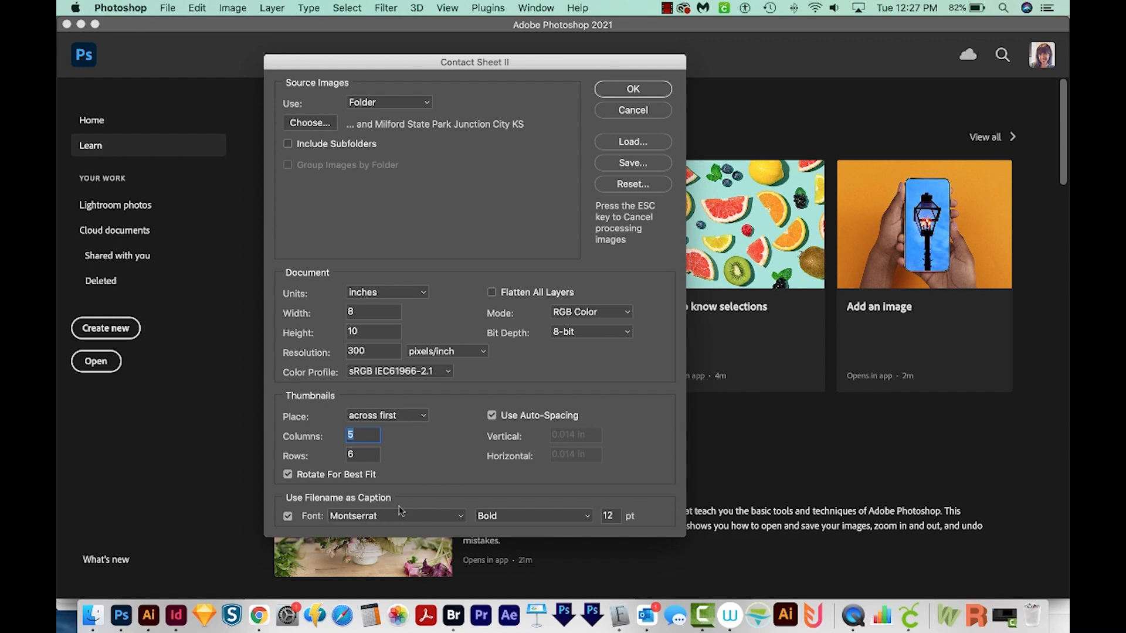
mouse_move(515, 516)
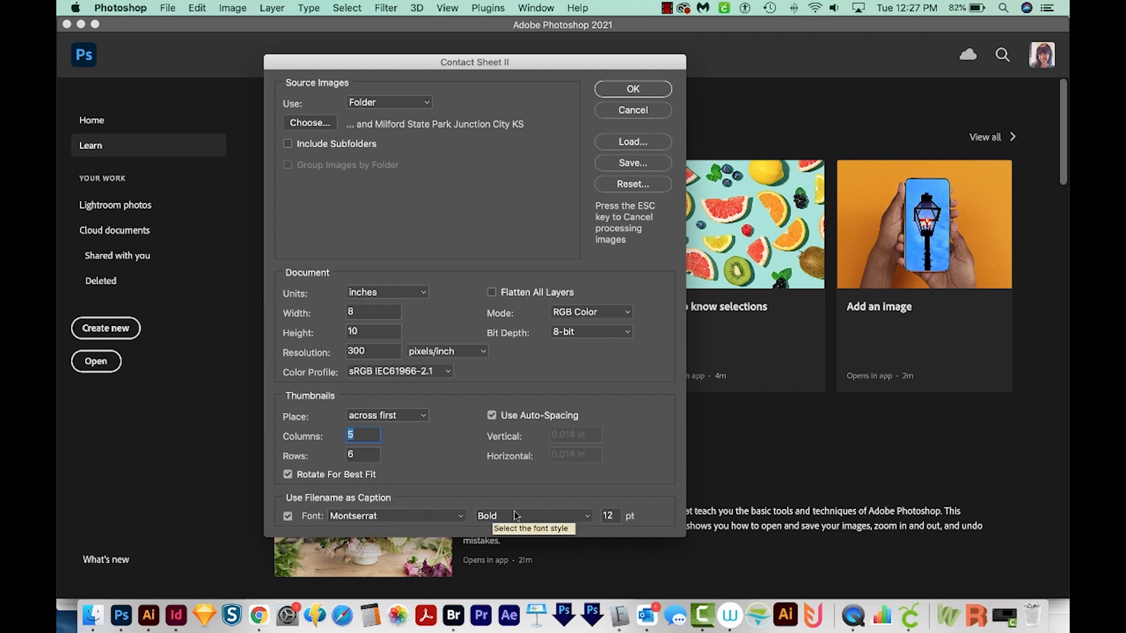
left_click(608, 515)
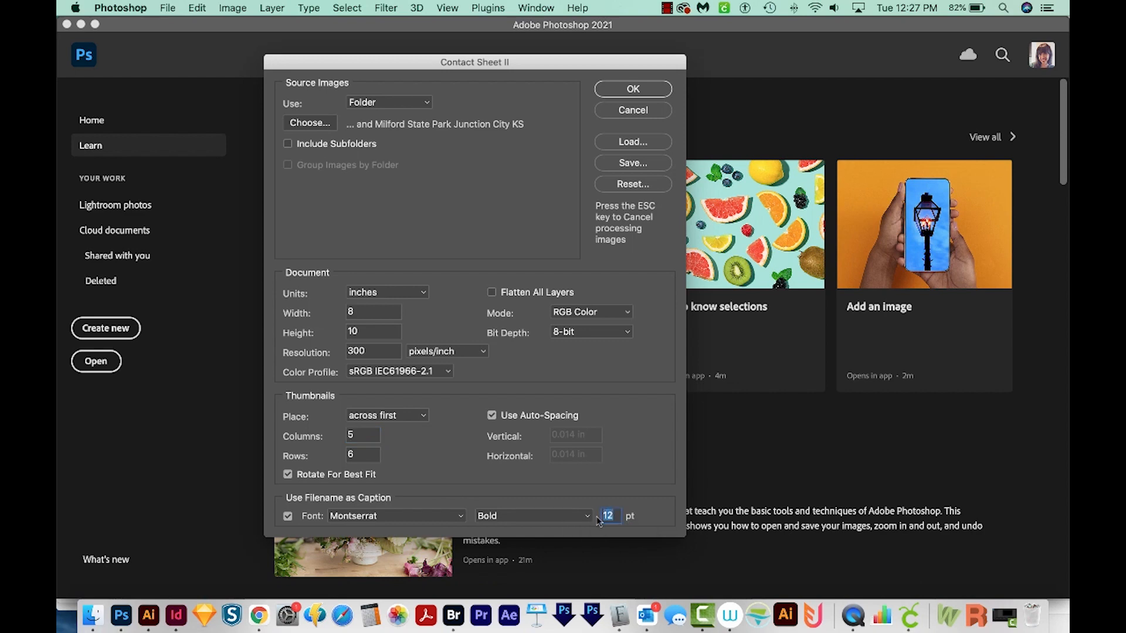
mouse_move(619, 448)
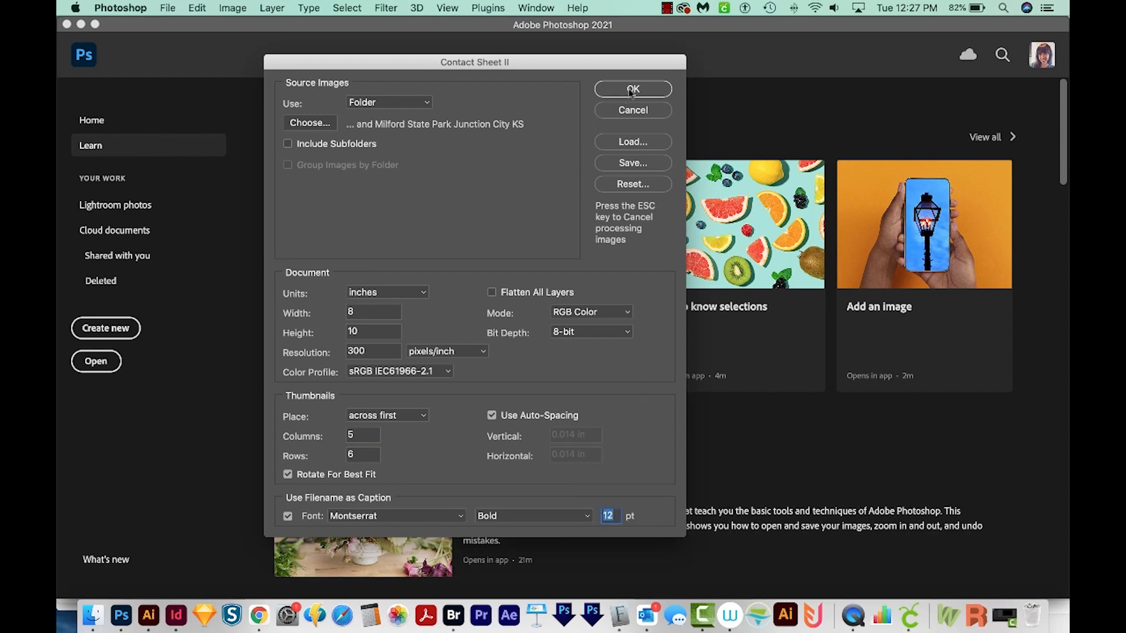
Step: Generate the contact sheets, producing a five-by-six captioned photo grid across two documents
left_click(633, 89)
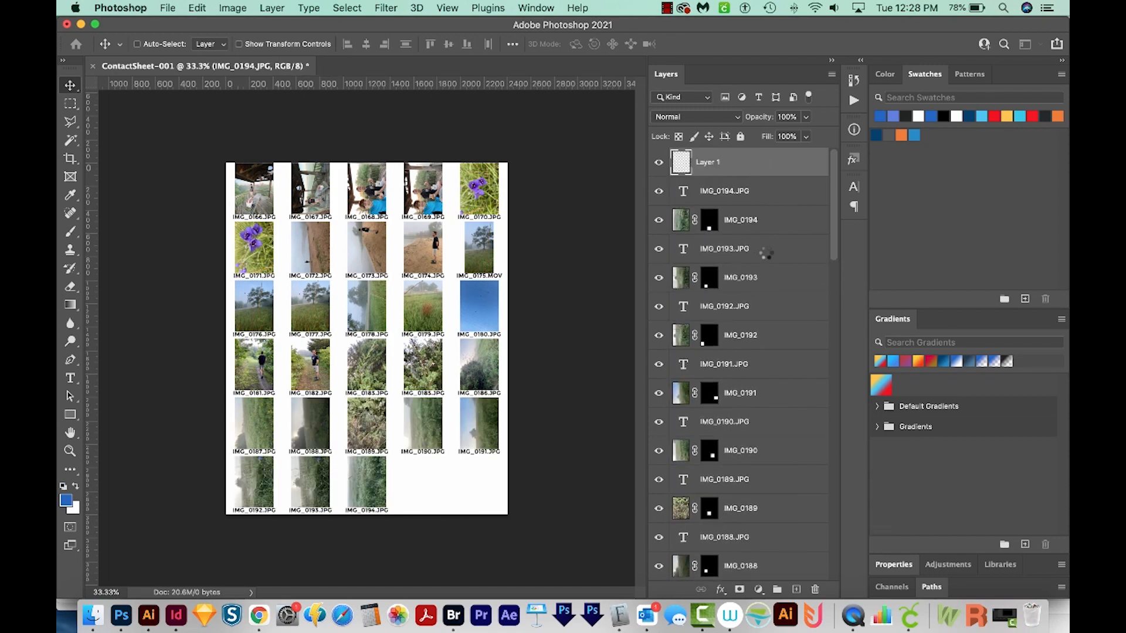
left_click(445, 65)
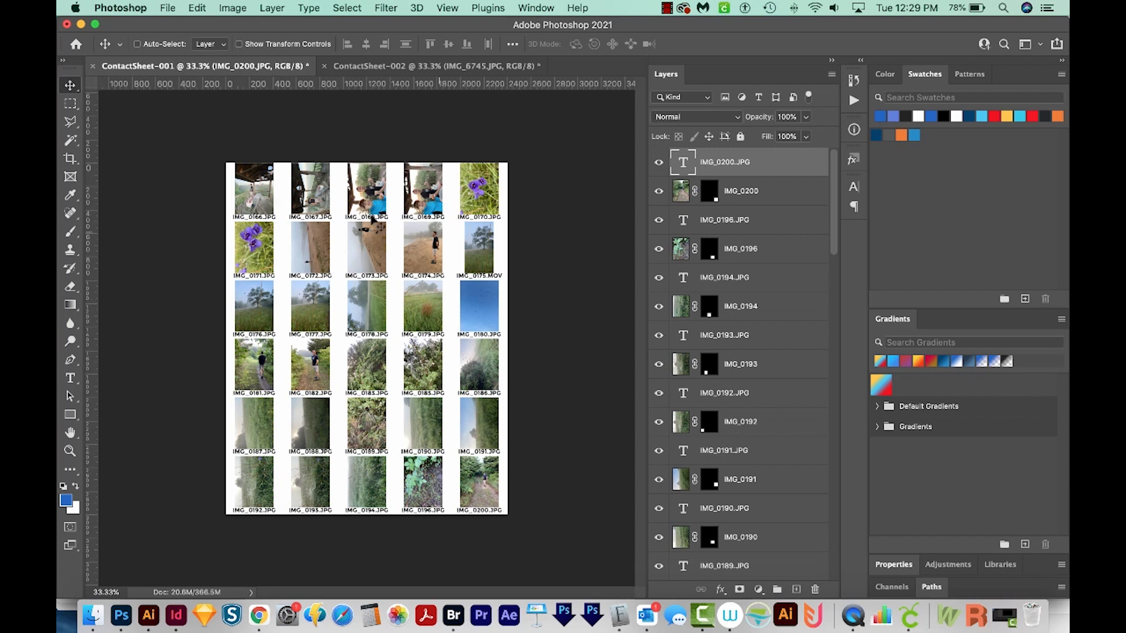
Step: On the second contact sheet, shift the bottom row of photos and captions slightly lower
left_click(431, 65)
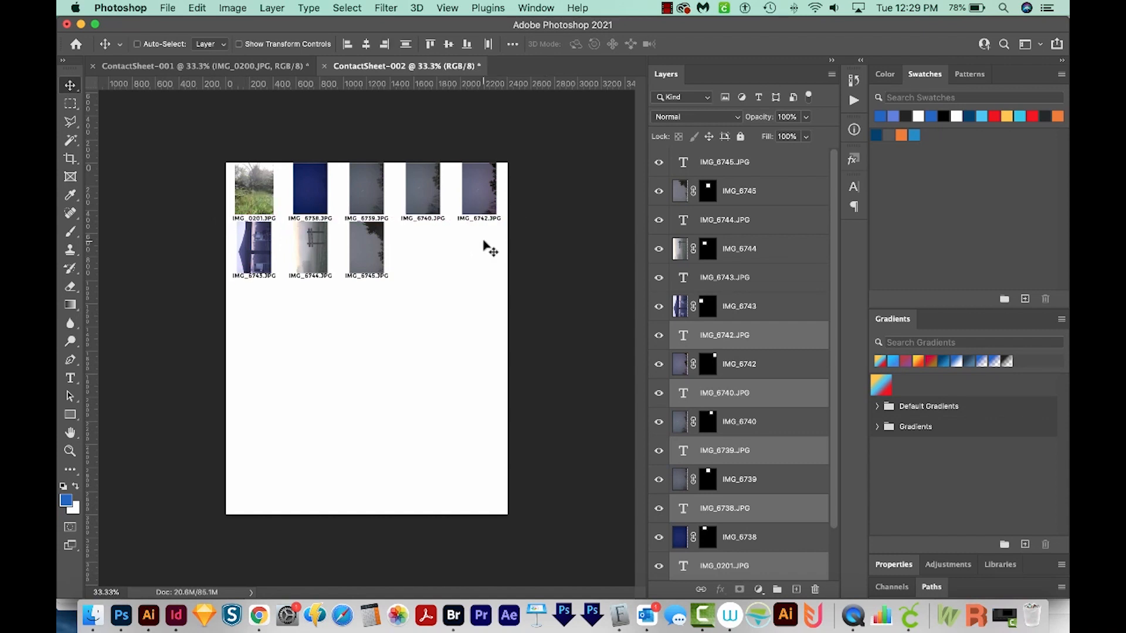
mouse_move(502, 147)
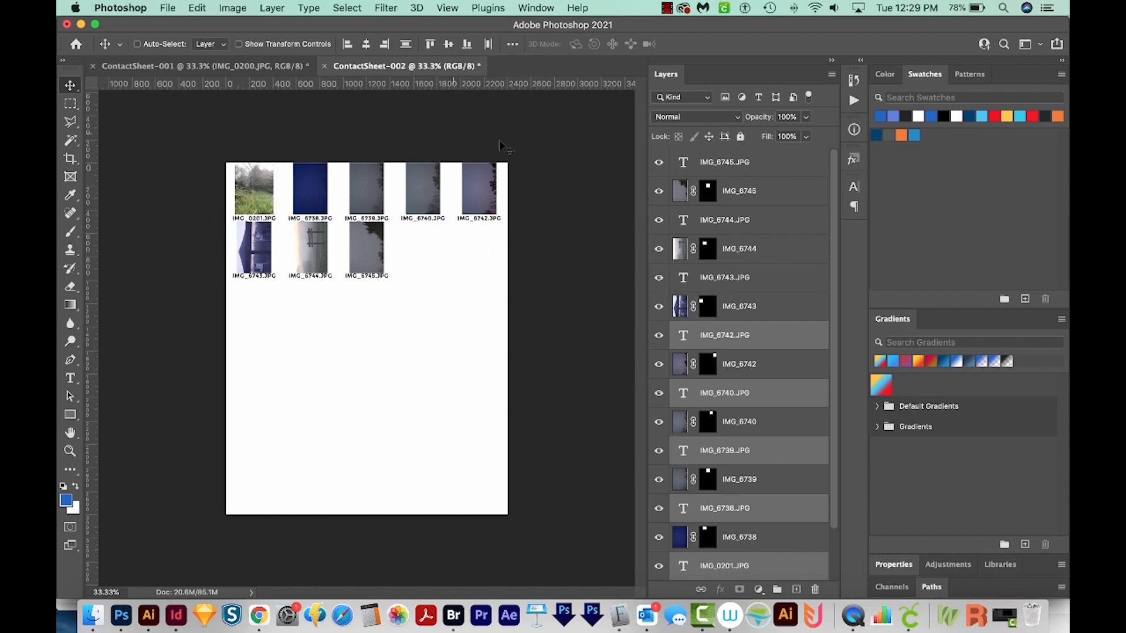
mouse_move(458, 287)
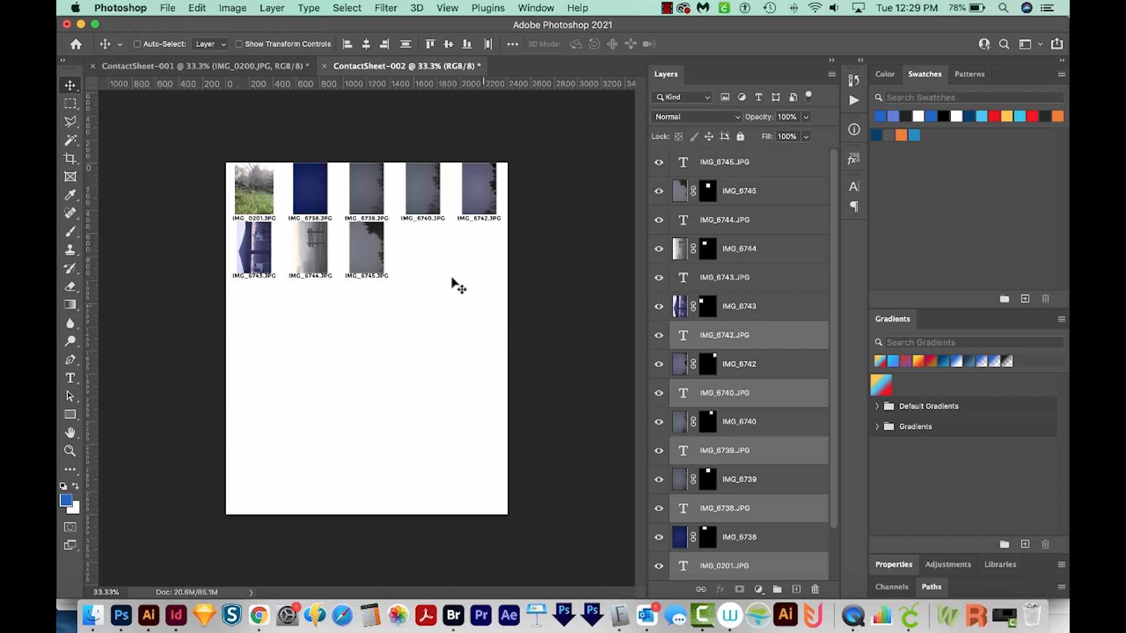
left_click_drag(256, 247, 440, 333)
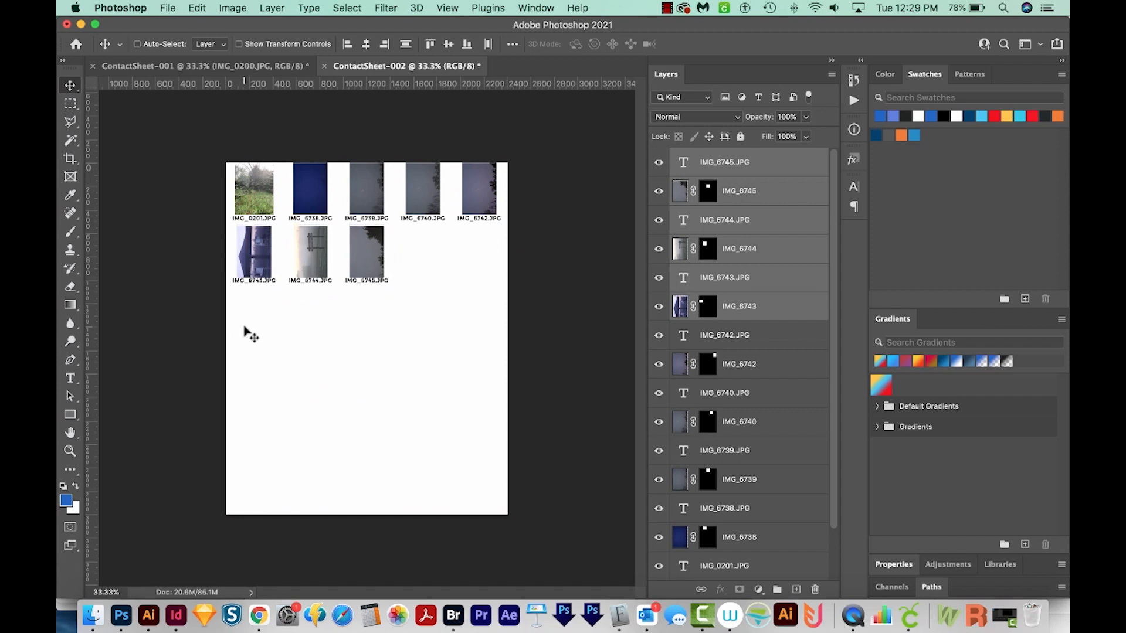
mouse_move(297, 368)
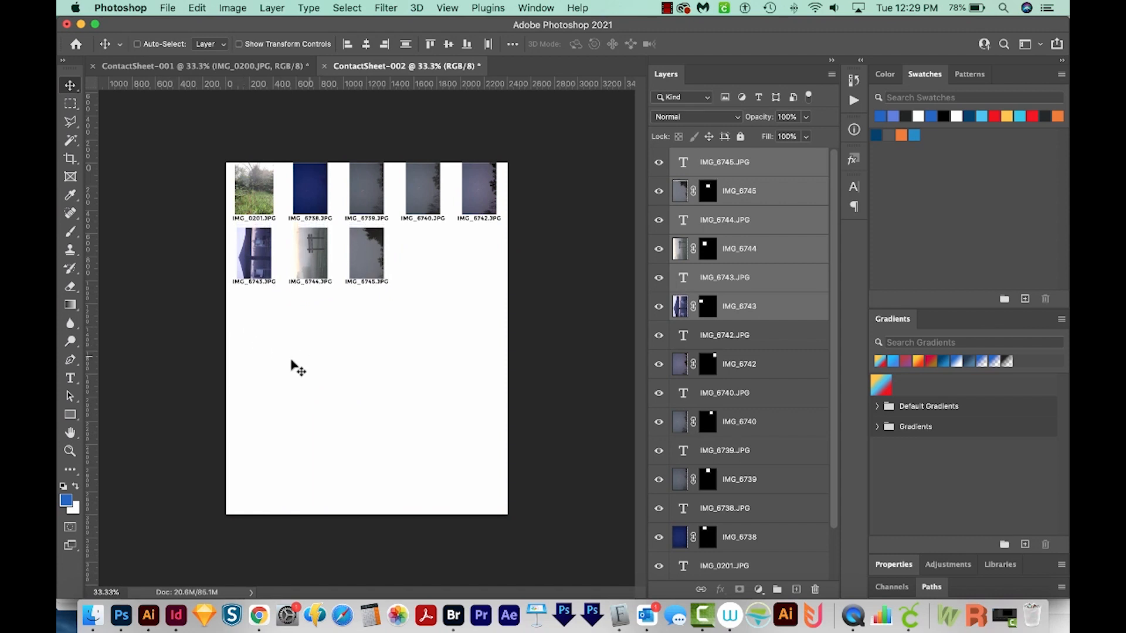
mouse_move(197, 412)
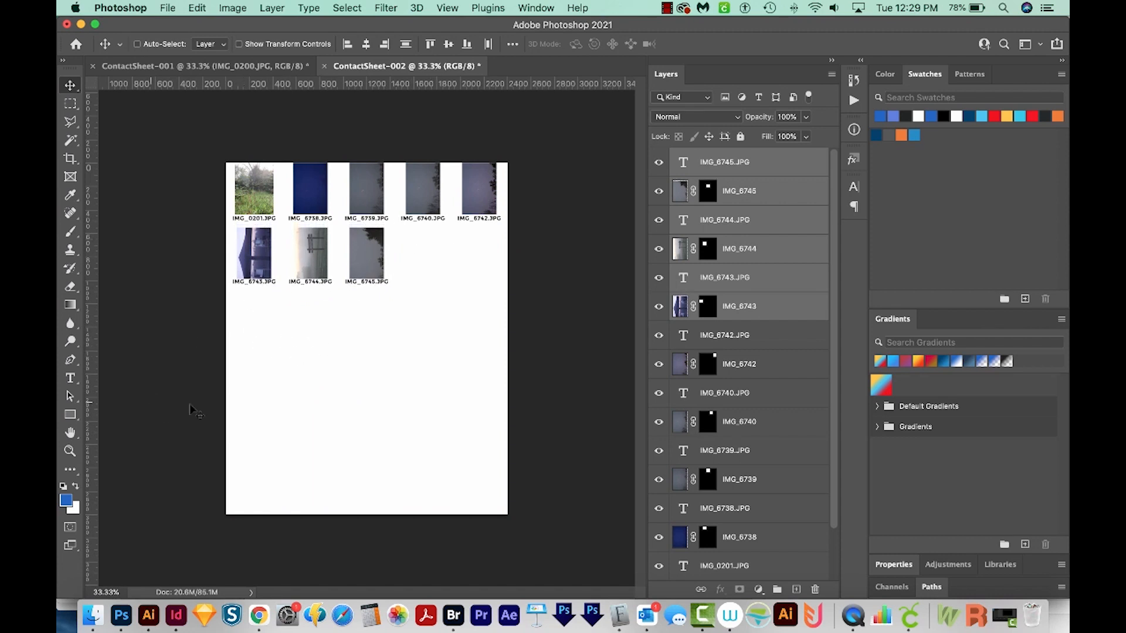
mouse_move(70, 85)
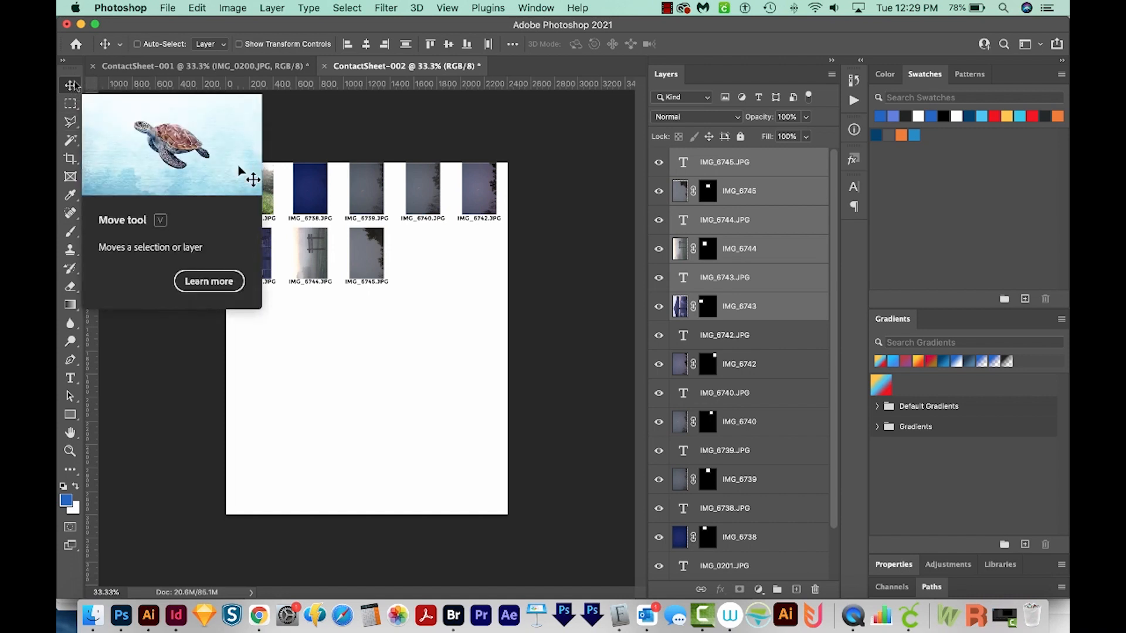
mouse_move(140, 43)
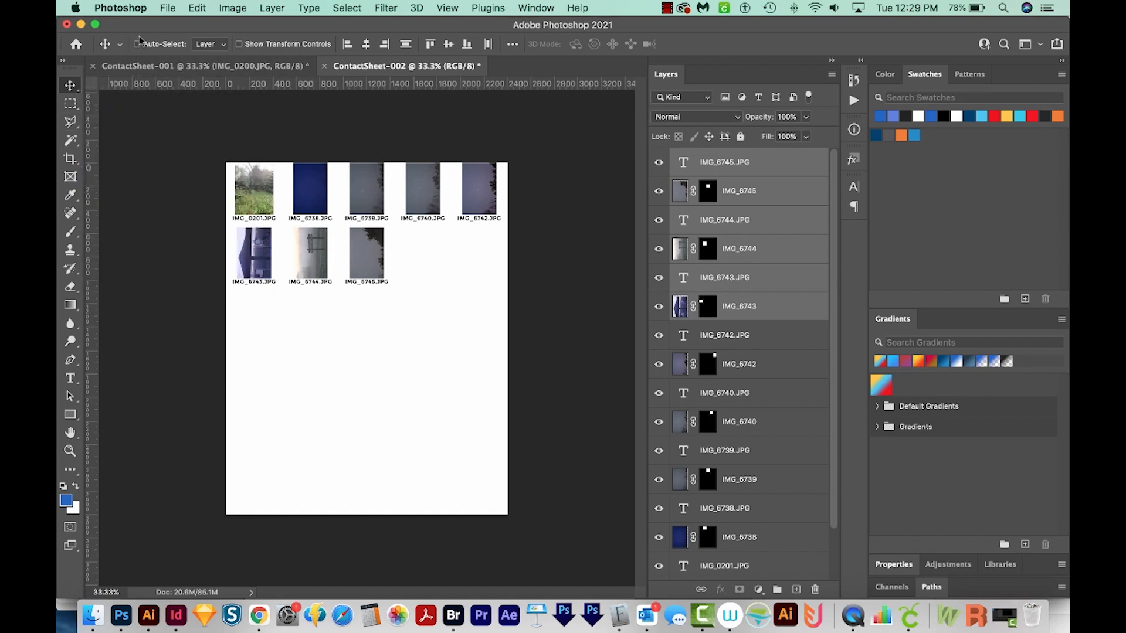
mouse_move(365, 309)
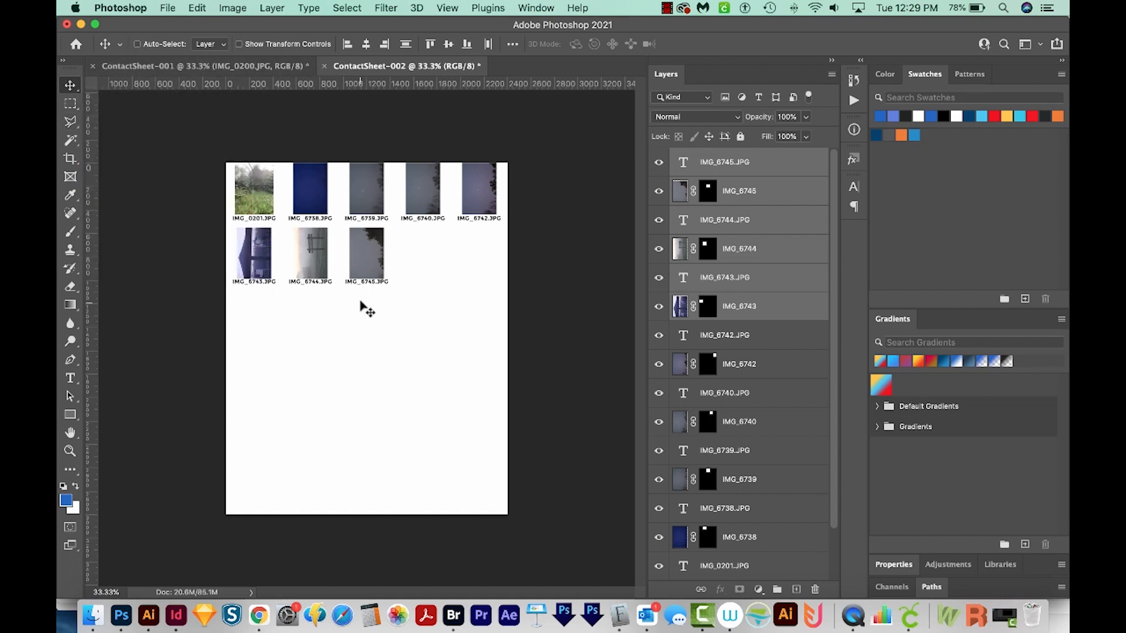
left_click(137, 44)
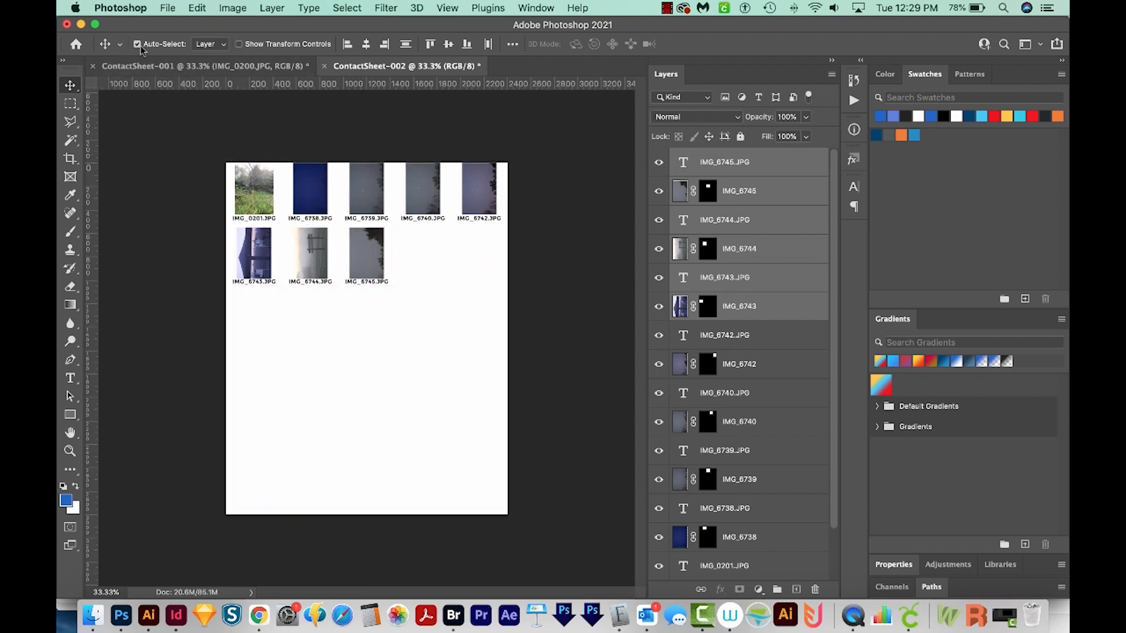
left_click(137, 44)
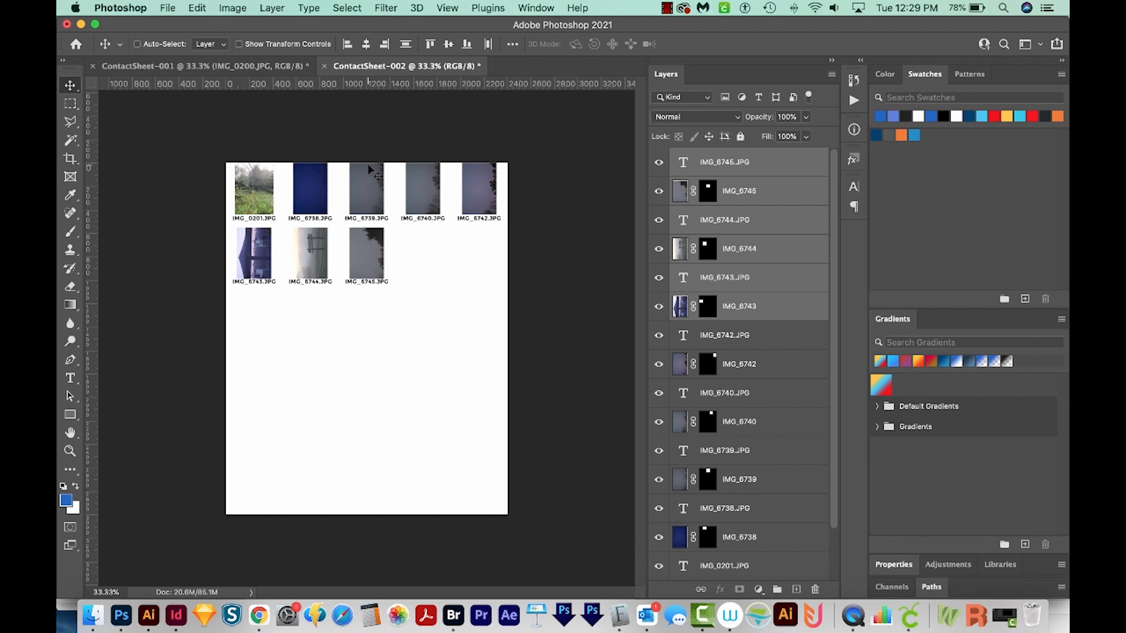
left_click(232, 8)
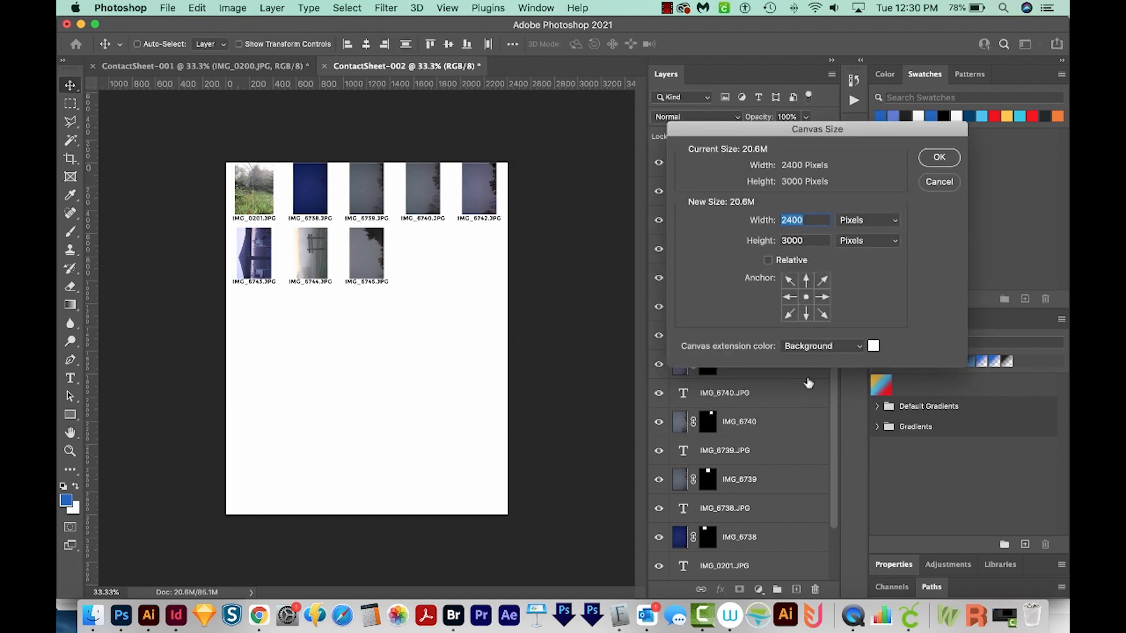
Step: Set canvas size units to inches and apply the 8.5-inch-wide canvas
left_click(893, 220)
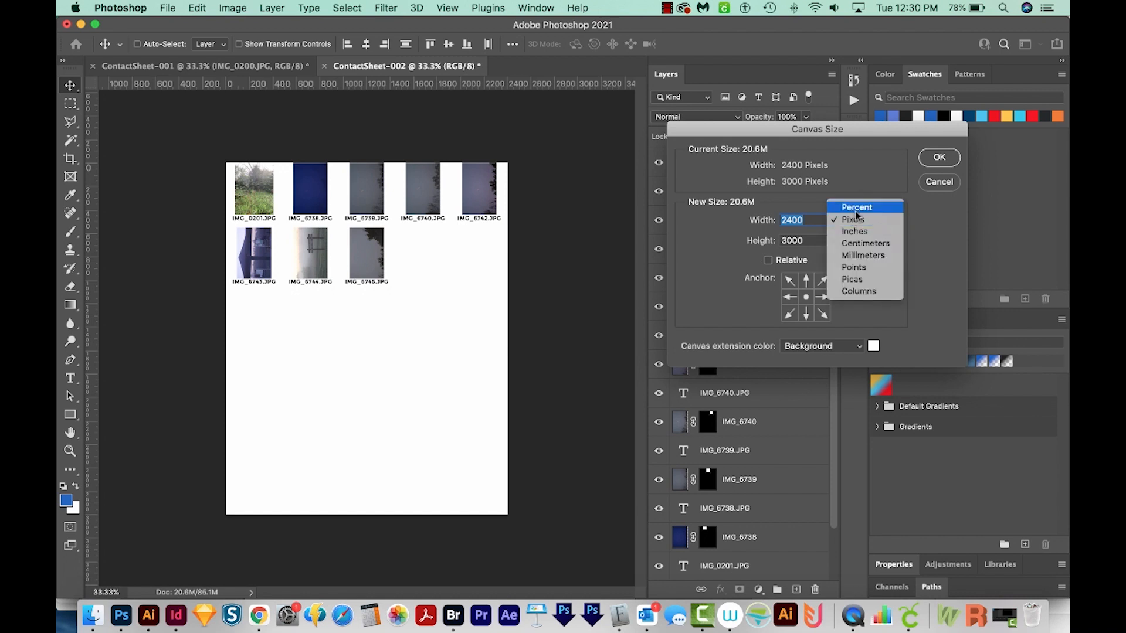
left_click(854, 231)
type("8.5")
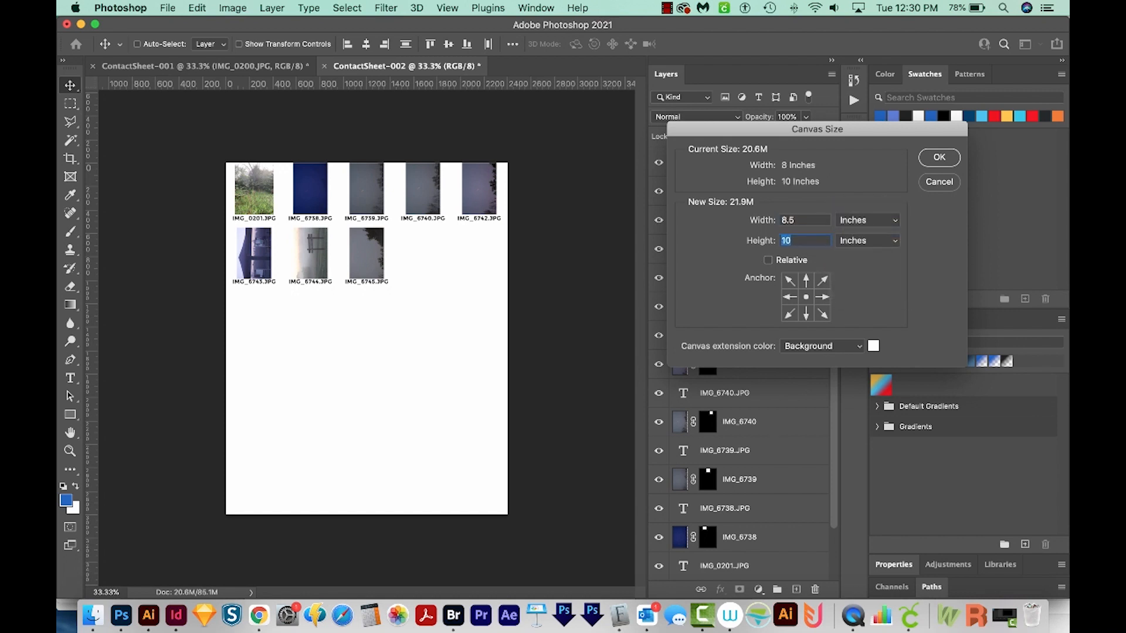
left_click(938, 157)
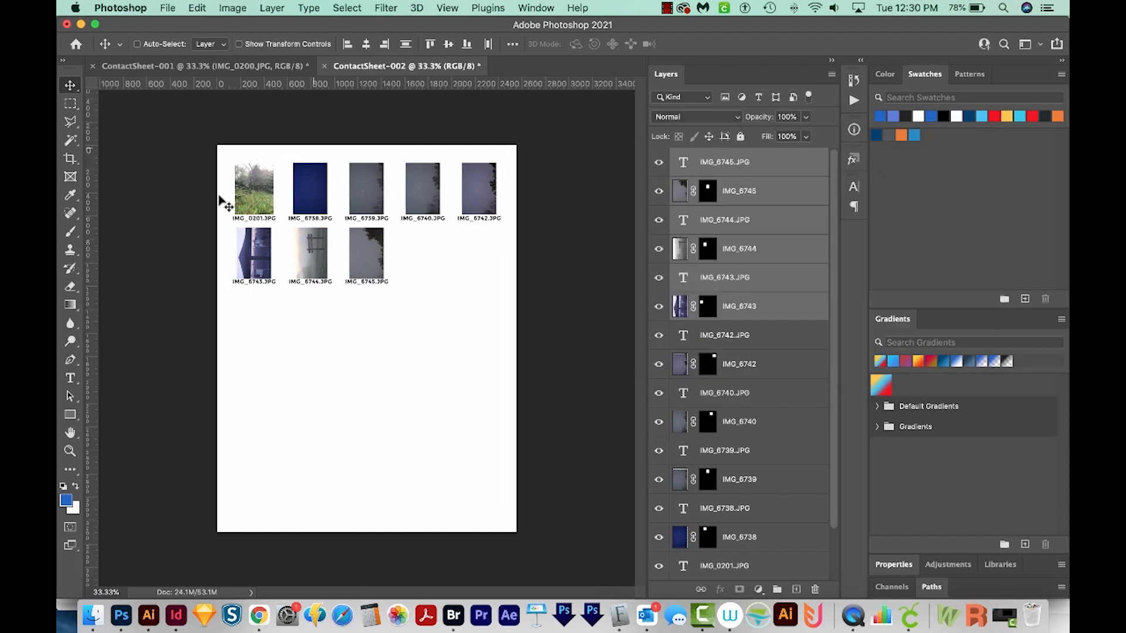
mouse_move(754, 230)
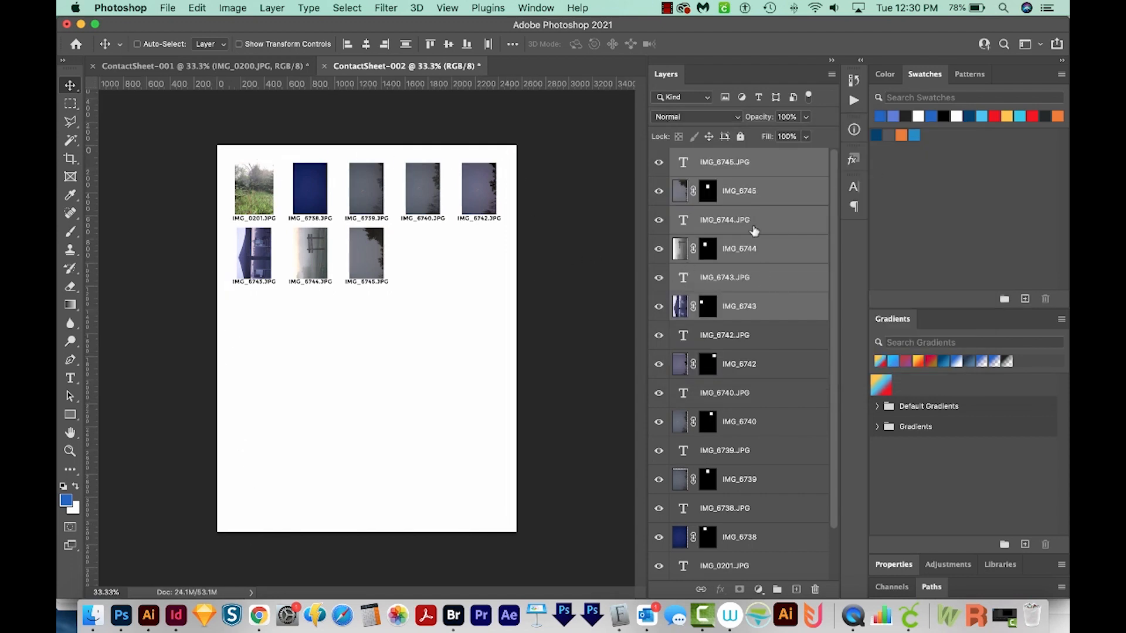
mouse_move(490, 402)
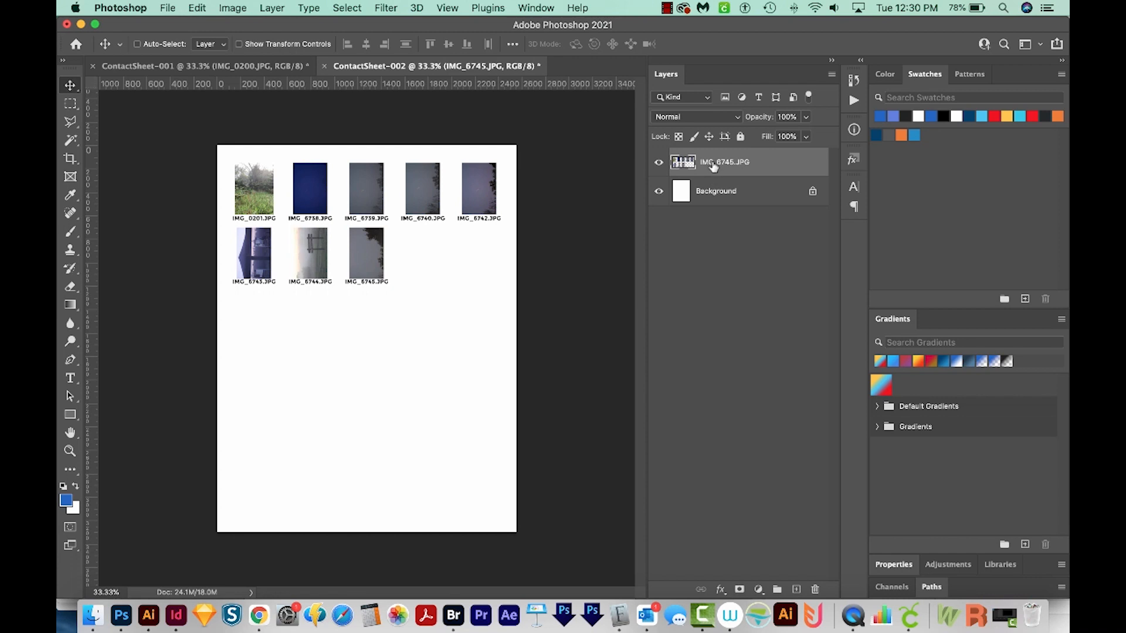
Step: Open the File menu to begin exporting the merged contact sheet
left_click(168, 7)
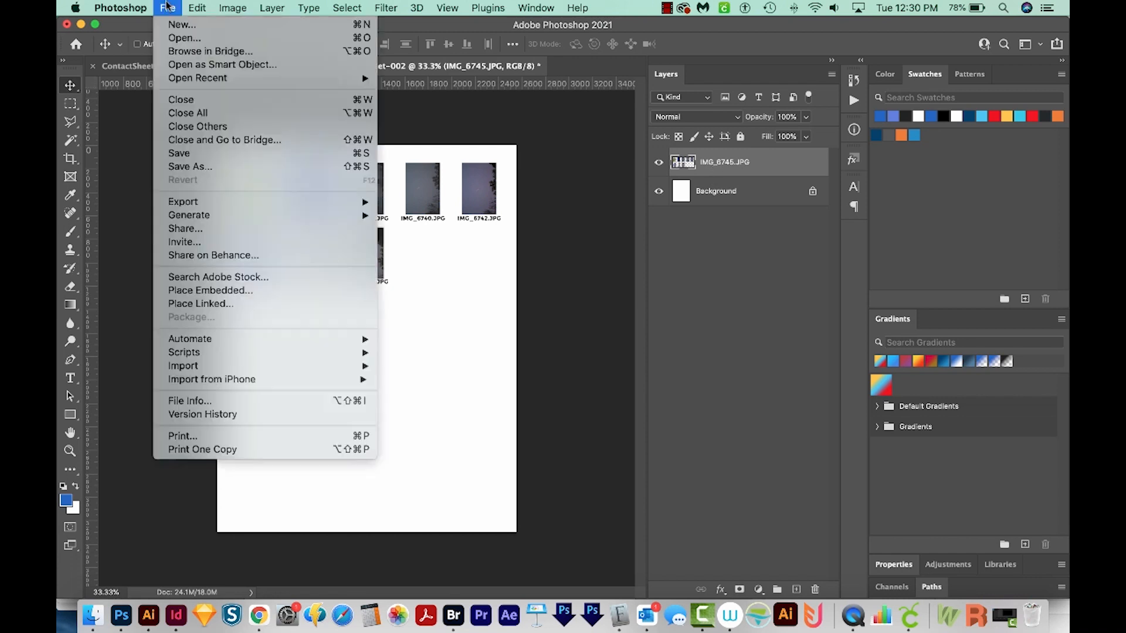
mouse_move(182, 201)
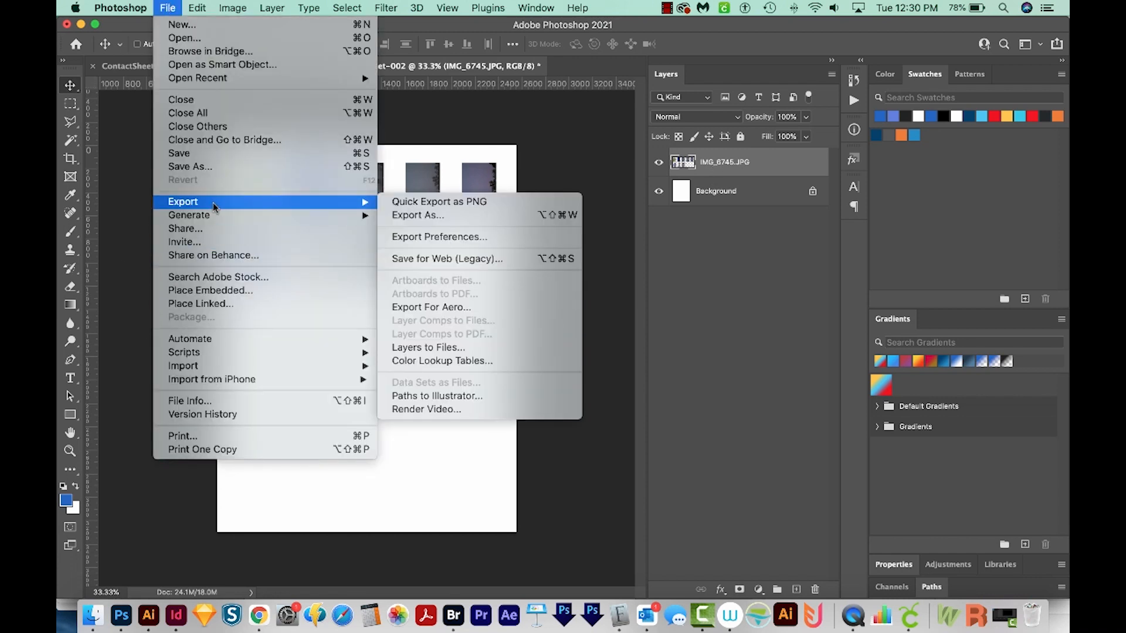
Step: Export the contact sheet as ContactSheet-002, a JPG at 100% quality
left_click(416, 215)
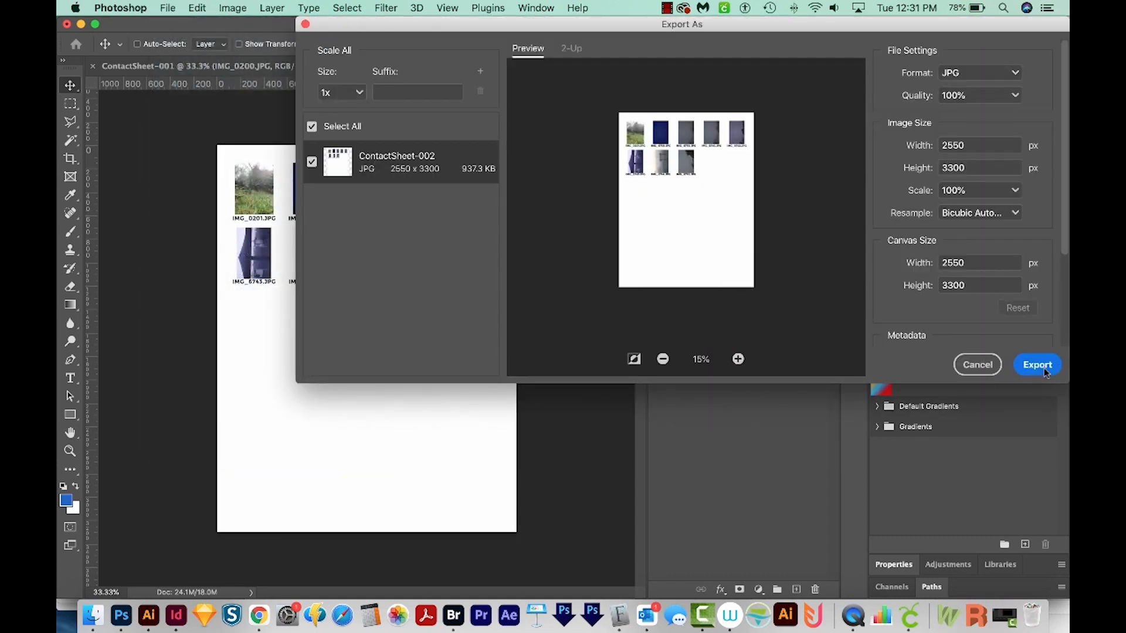
left_click(1037, 365)
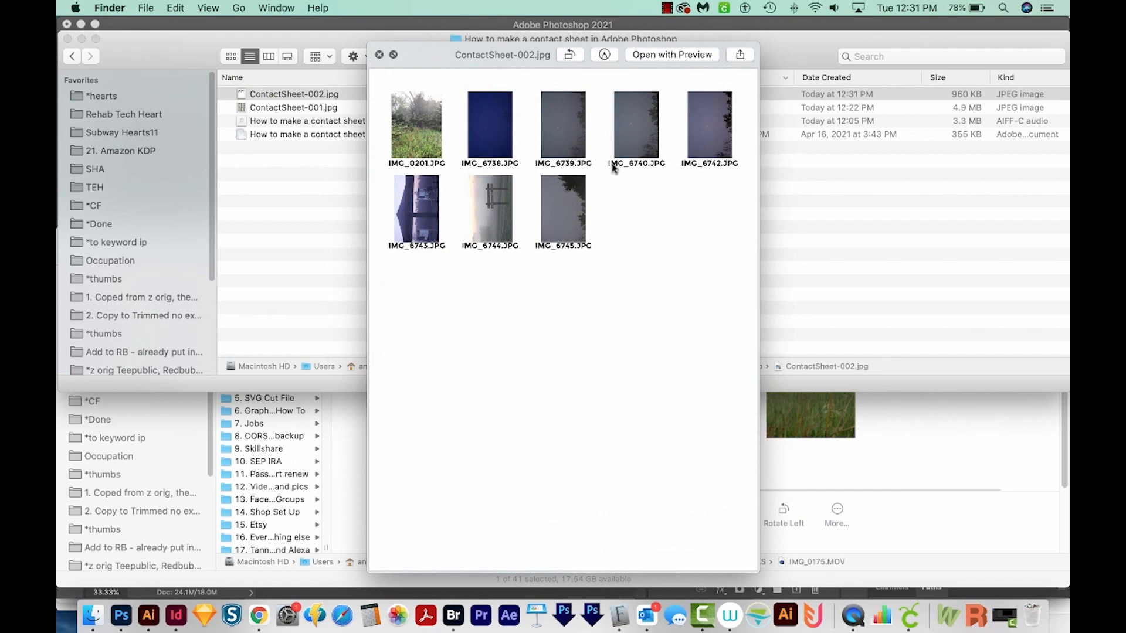
Step: Close the Quick Look preview of ContactSheet-002.jpg in Finder
left_click(379, 55)
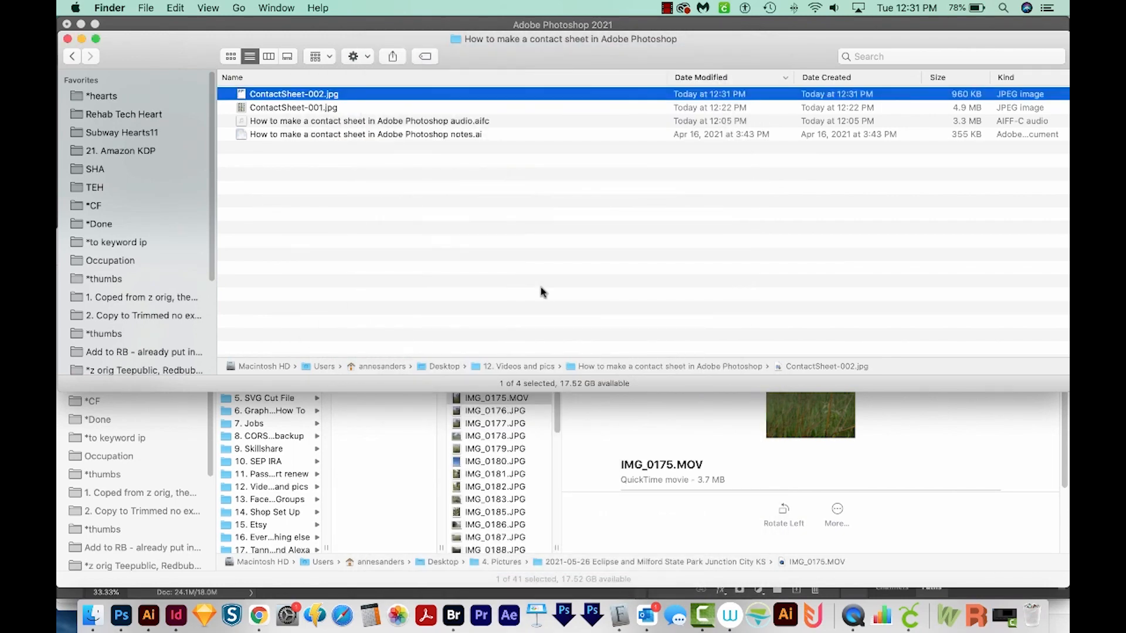
mouse_move(550, 278)
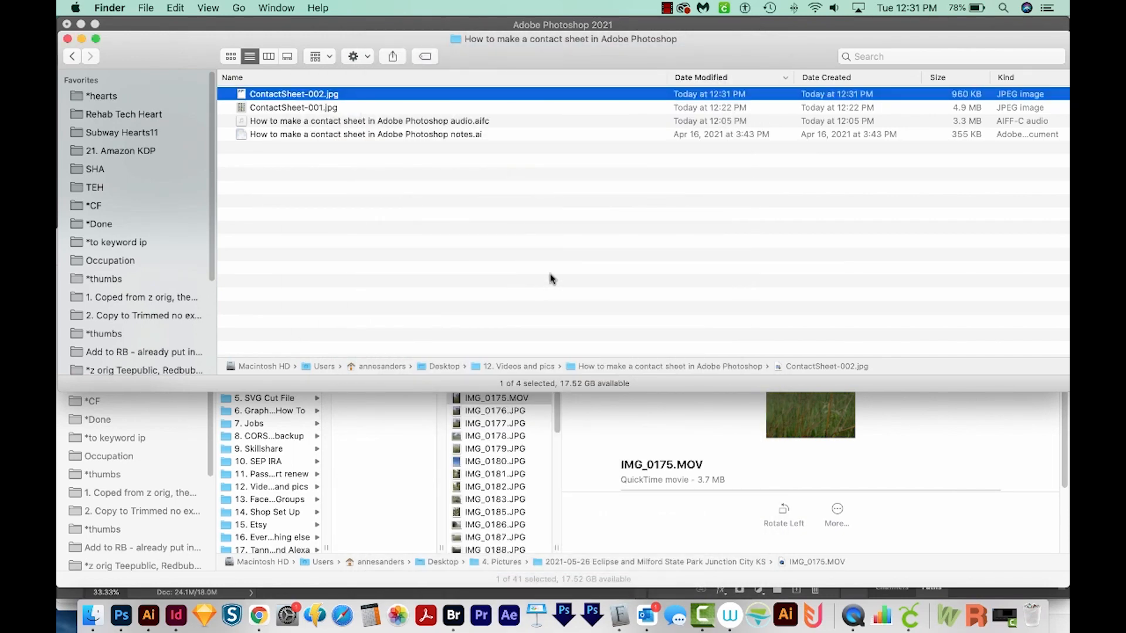